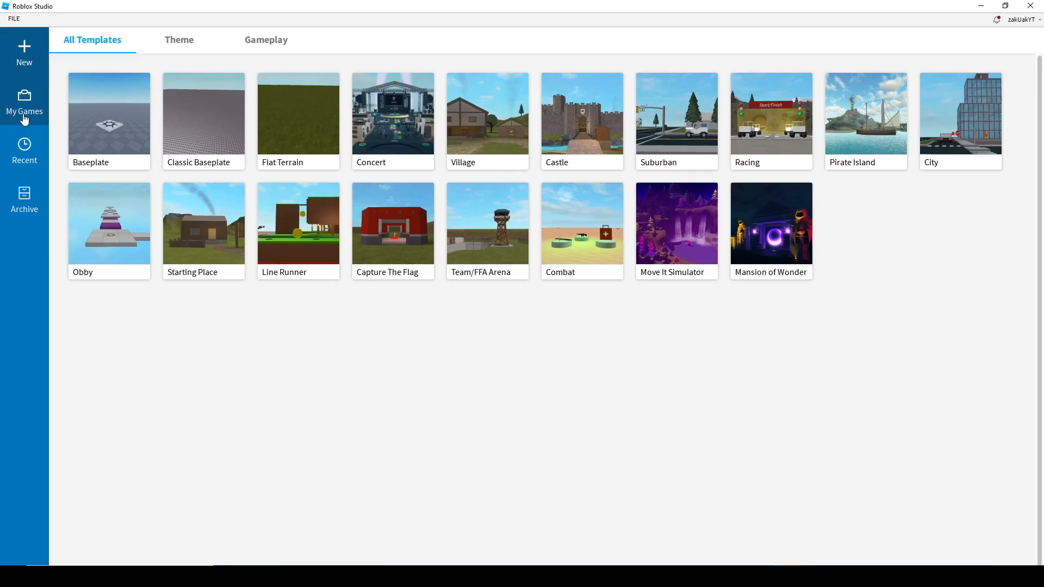
# Step: Open the OBBYTUTORIAL place from My Games for editing
pyautogui.click(23, 103)
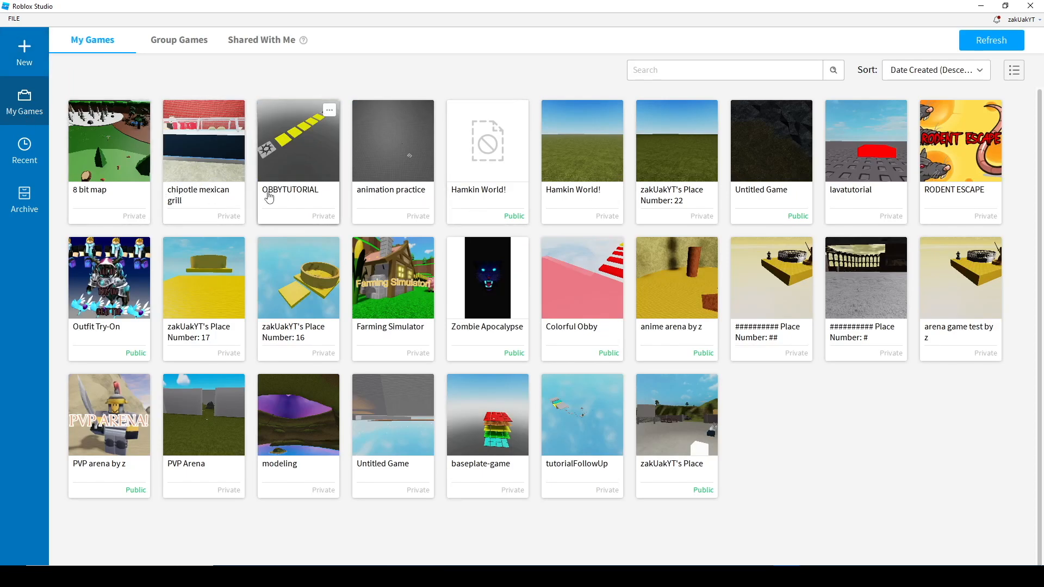
pyautogui.doubleClick(298, 140)
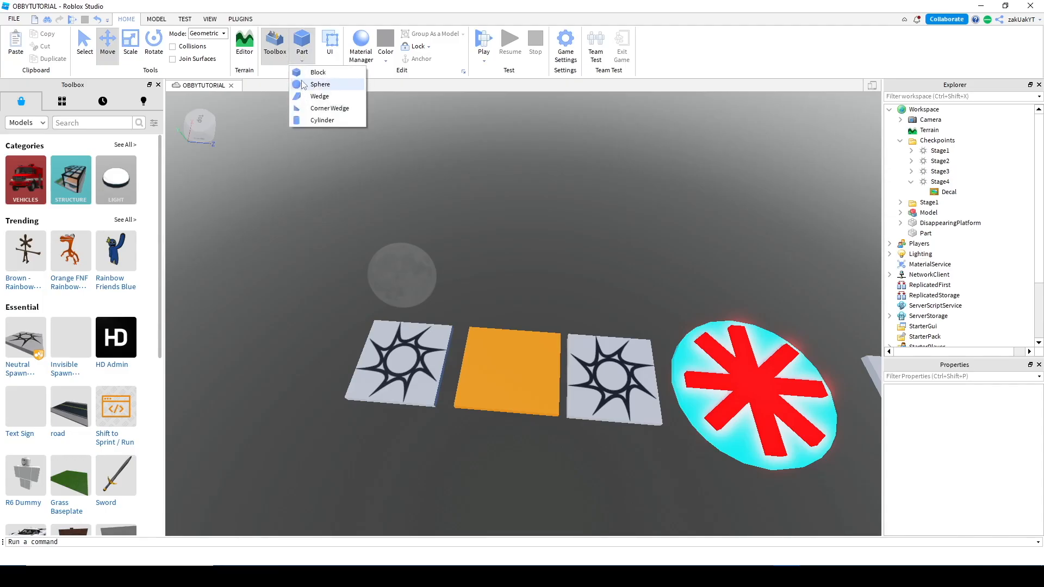
# Step: Insert a new Block part to become the lime green platform past the last tile
pyautogui.click(317, 72)
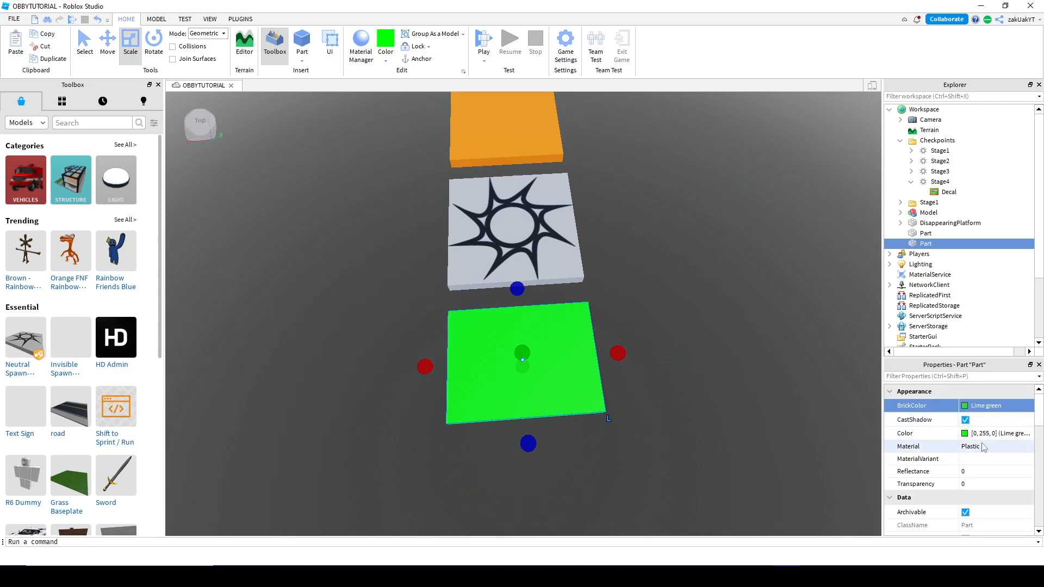
# Step: Set the green platform's Material to WoodPlanks in Properties
pyautogui.click(995, 446)
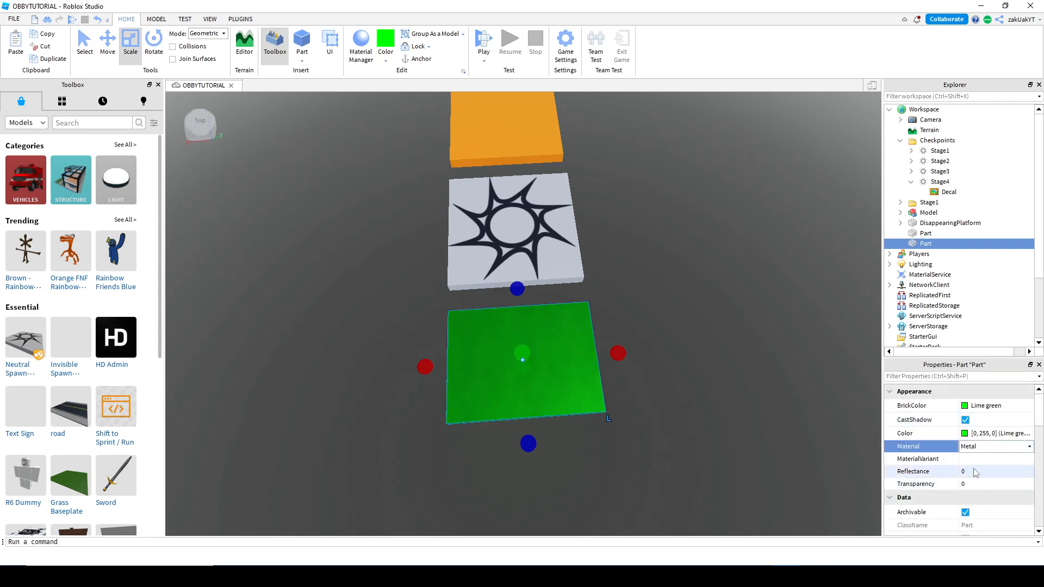
pyautogui.click(995, 446)
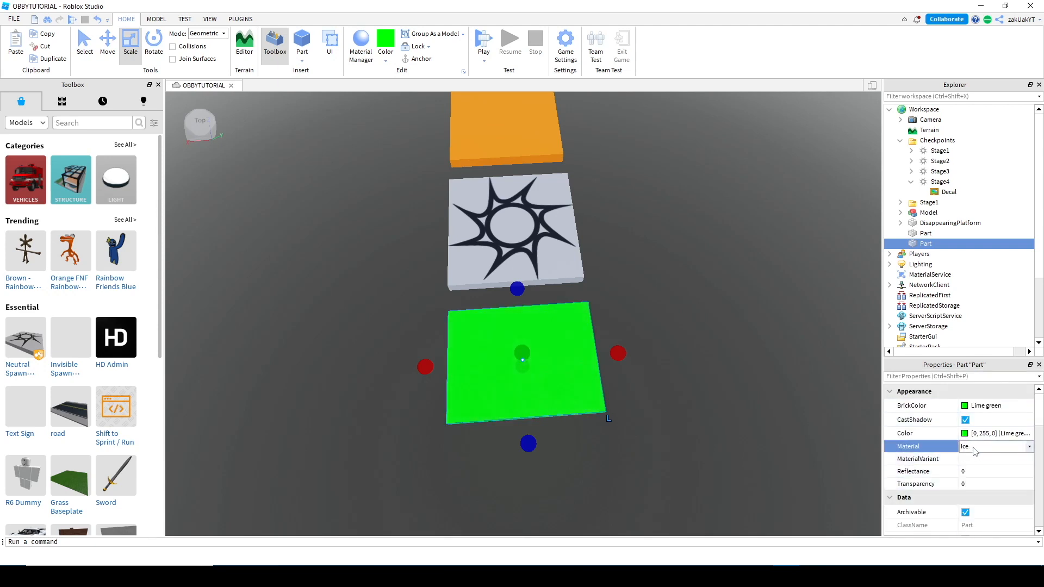
pyautogui.click(995, 446)
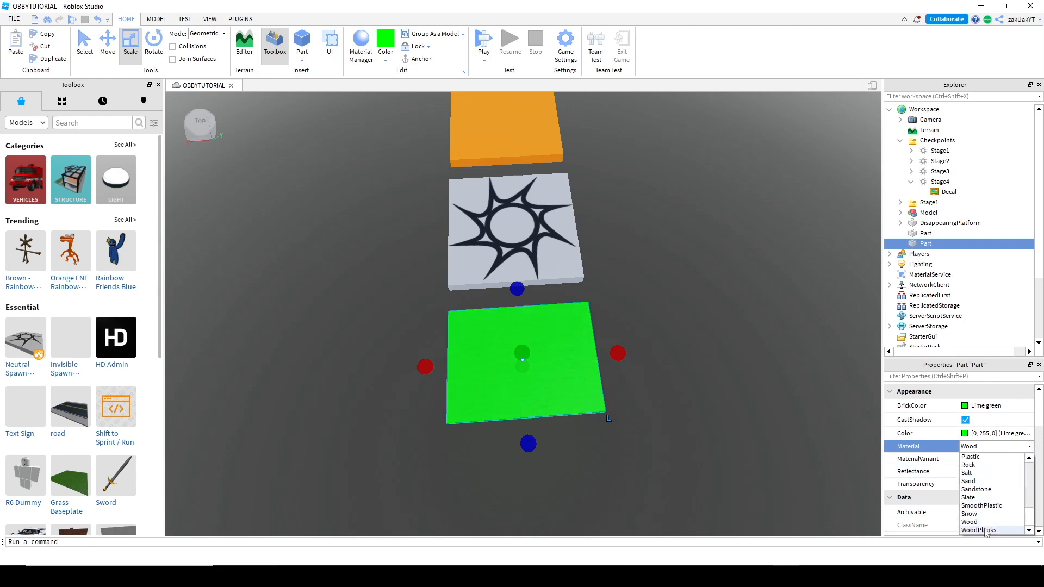
pyautogui.click(979, 529)
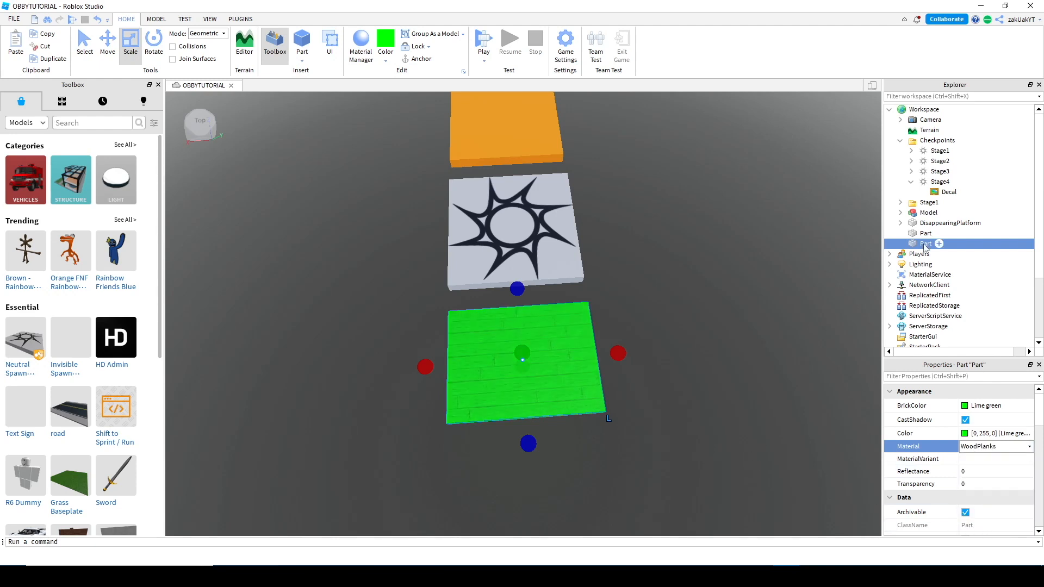
# Step: Begin renaming the Part in Explorer, starting with 'Mo' for MovingPlatform
pyautogui.doubleClick(924, 242)
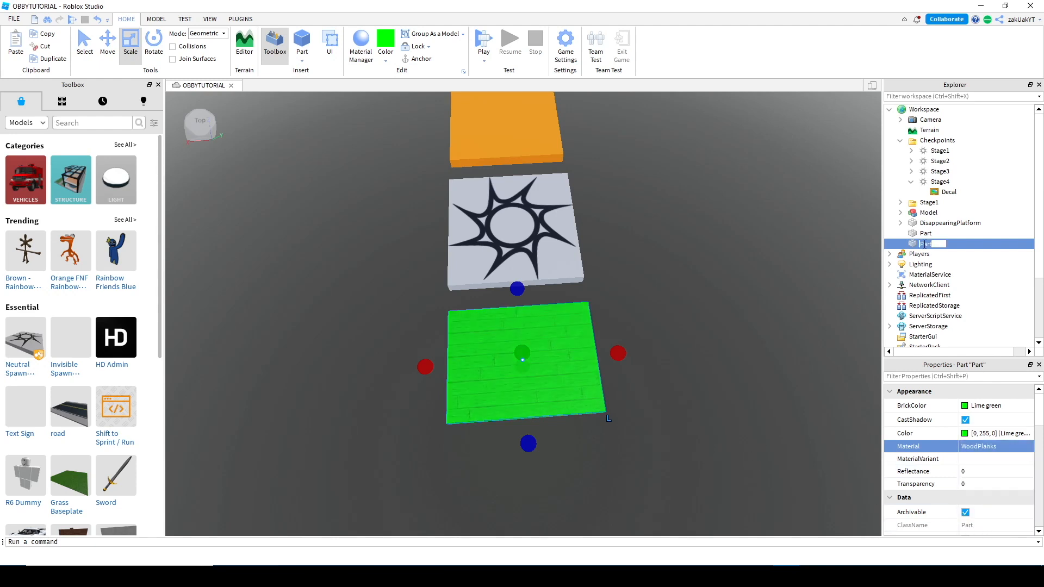
pyautogui.write('MovingPlatform')
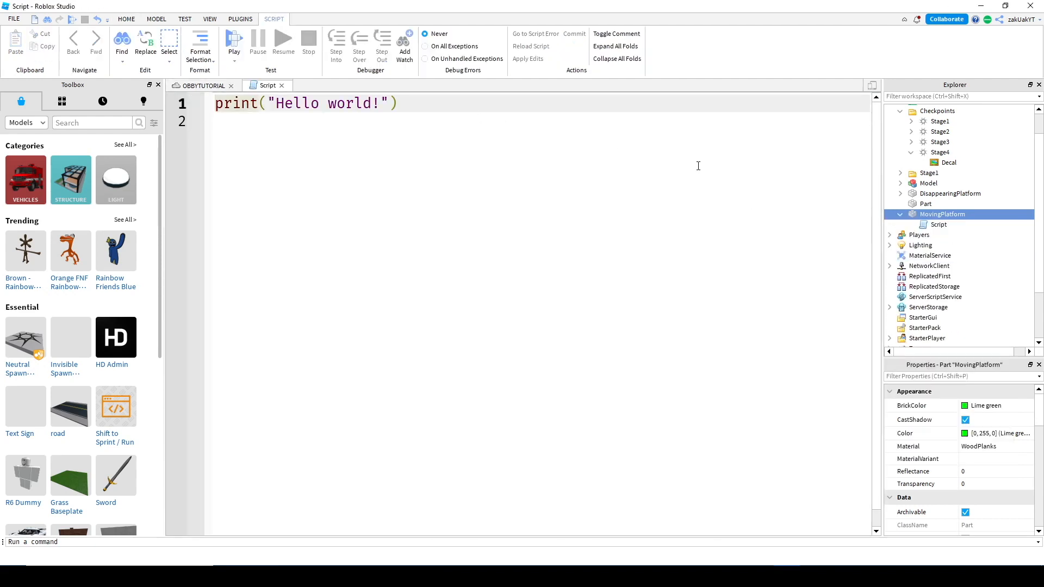
# Step: Select the new script under MovingPlatform and start renaming it MovingScript
pyautogui.click(938, 224)
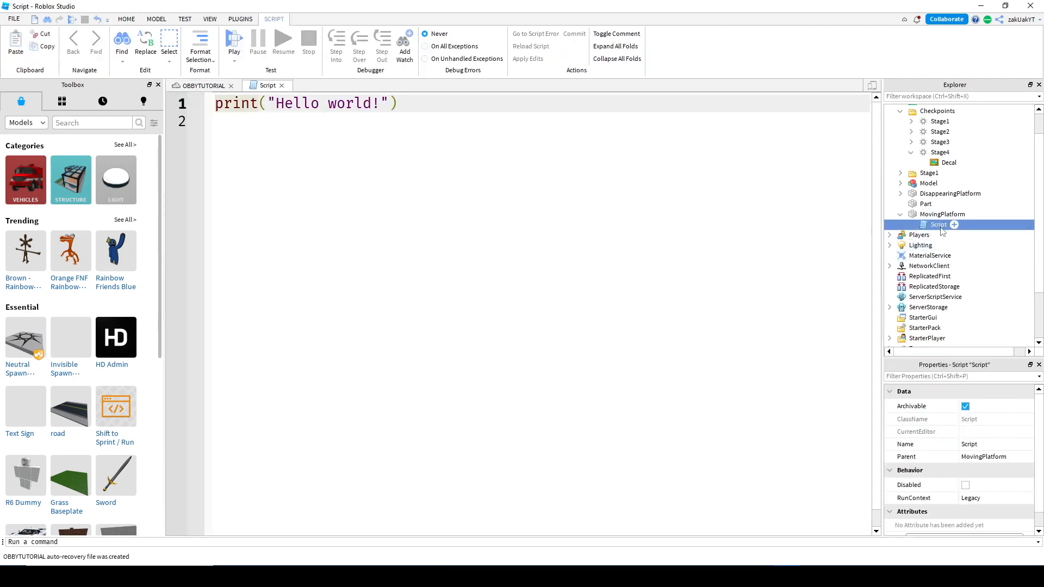
pyautogui.doubleClick(938, 224)
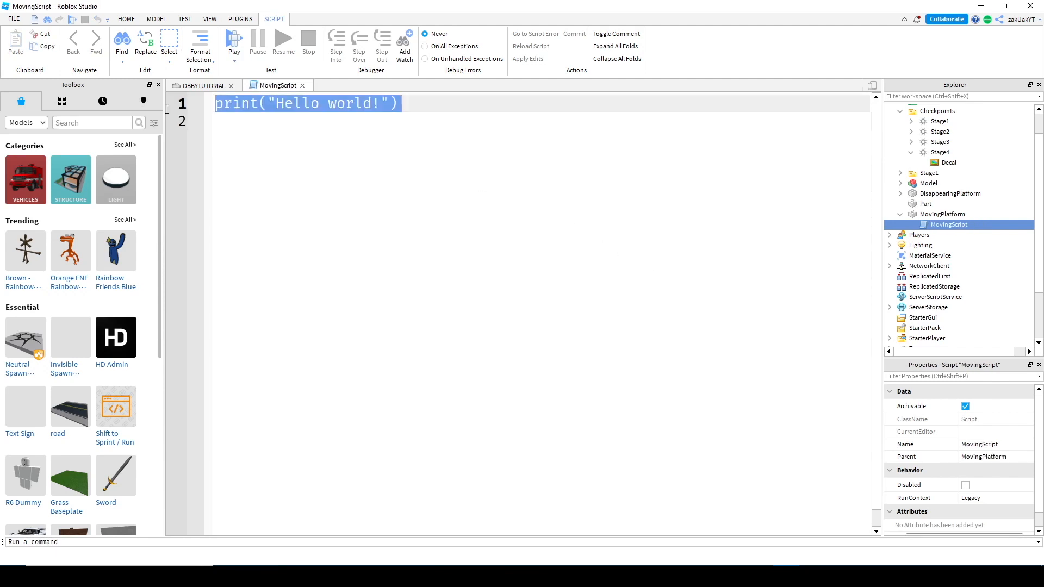
# Step: Replace the Hello world line with local part = script.Parent
pyautogui.press('Delete')
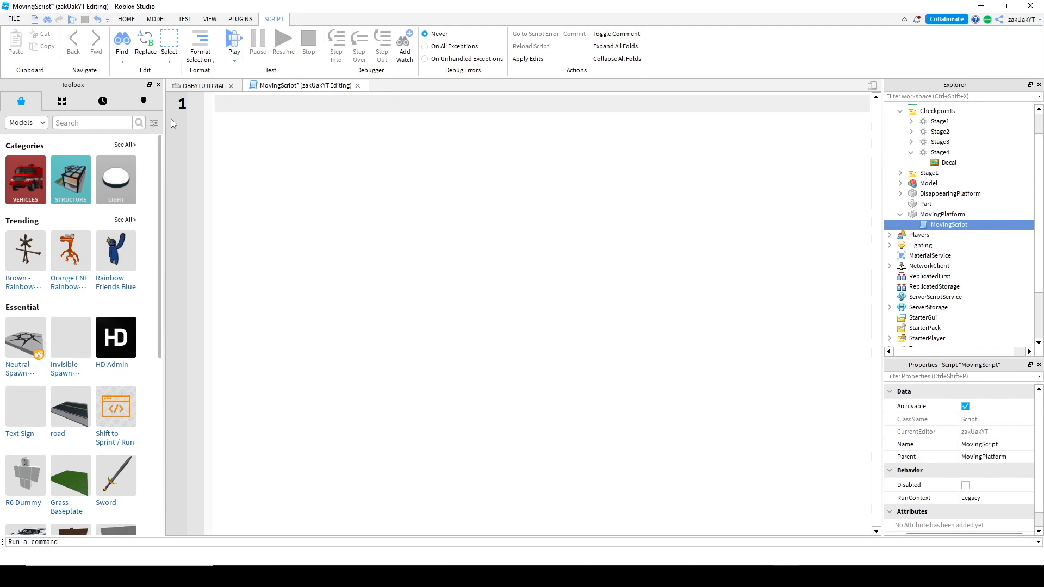
pyautogui.write('local part')
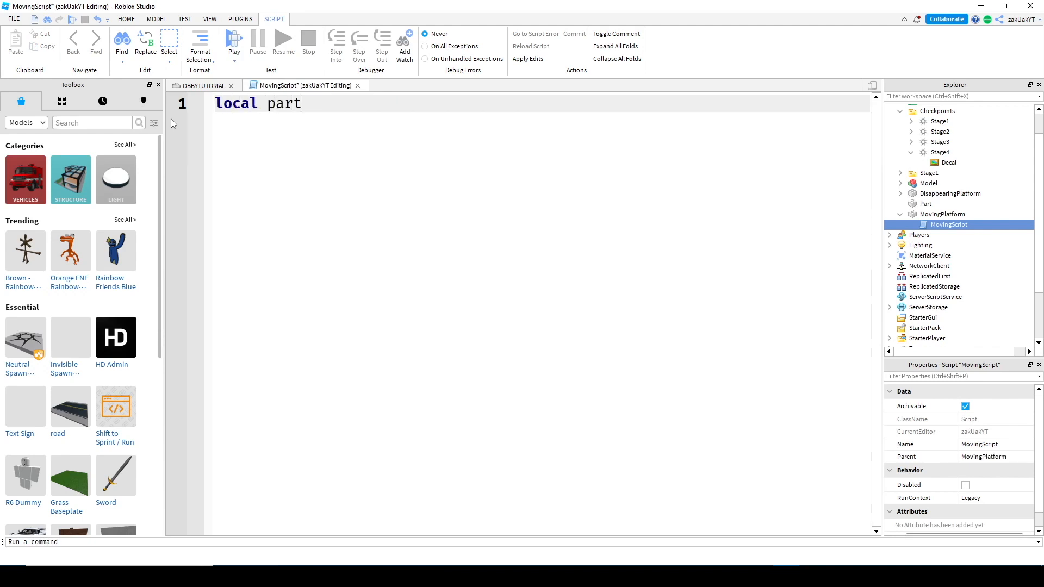
pyautogui.write('= script')
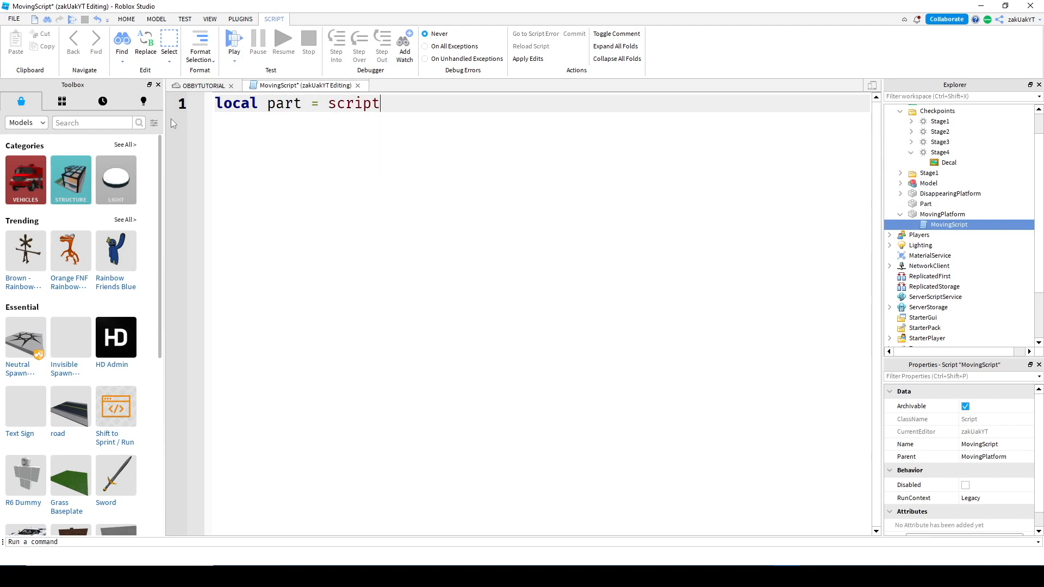
pyautogui.write('.Parent')
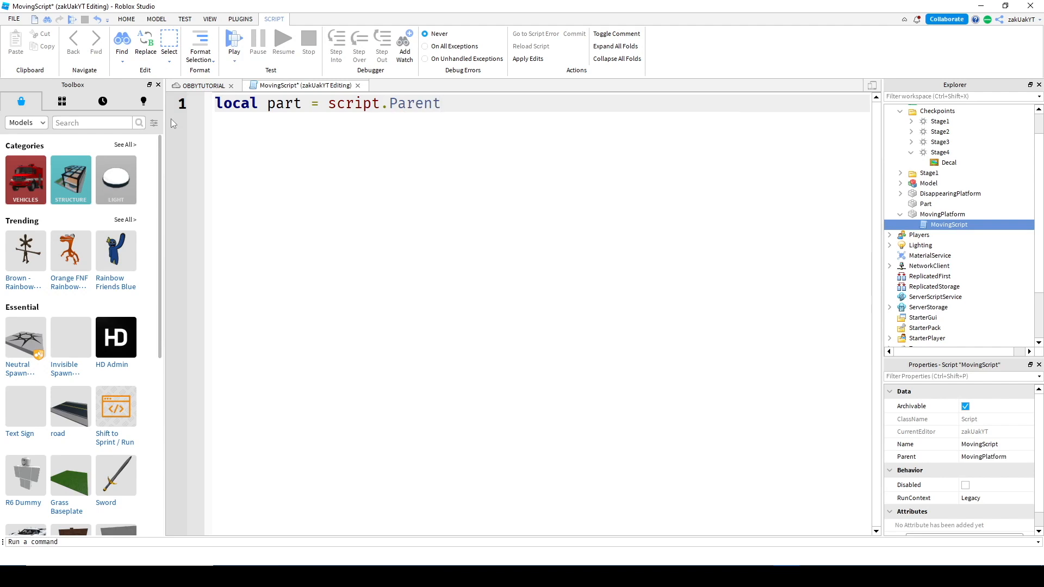
pyautogui.click(440, 103)
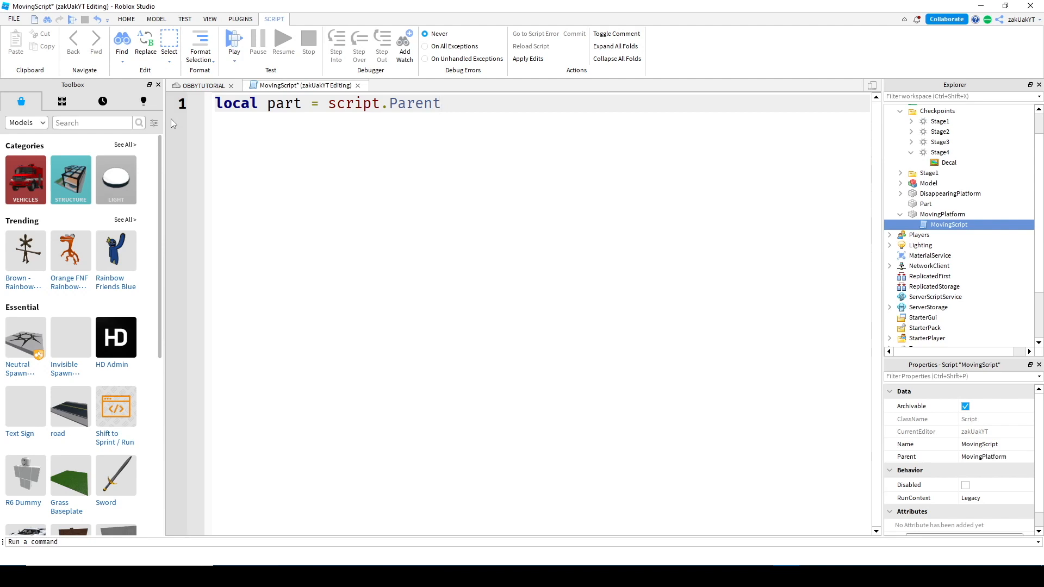
# Step: Add local tweenService = game:GetService("TweenService") below the part variable
pyautogui.press('enter')
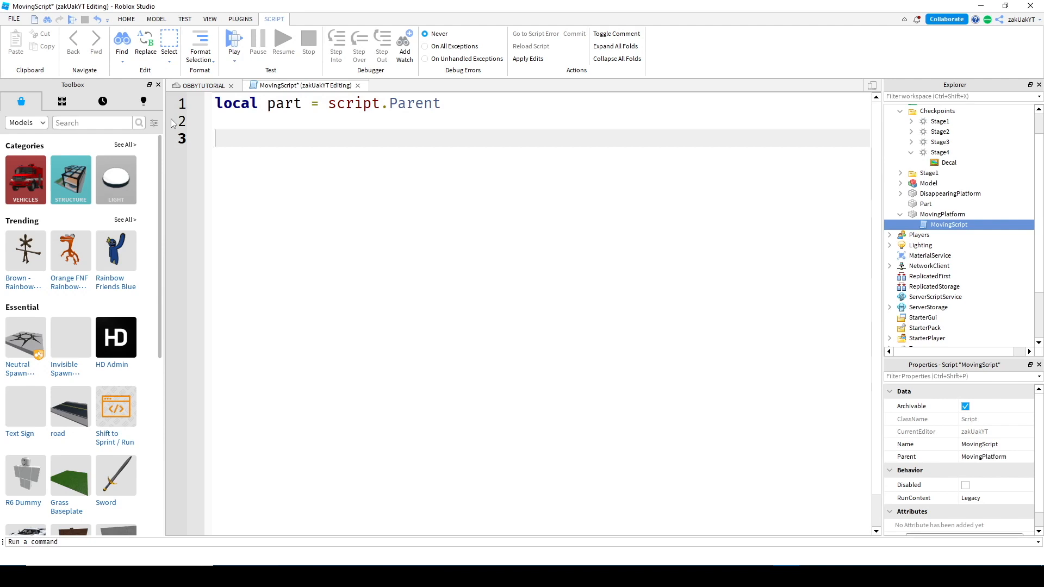
pyautogui.write('local tweenSer')
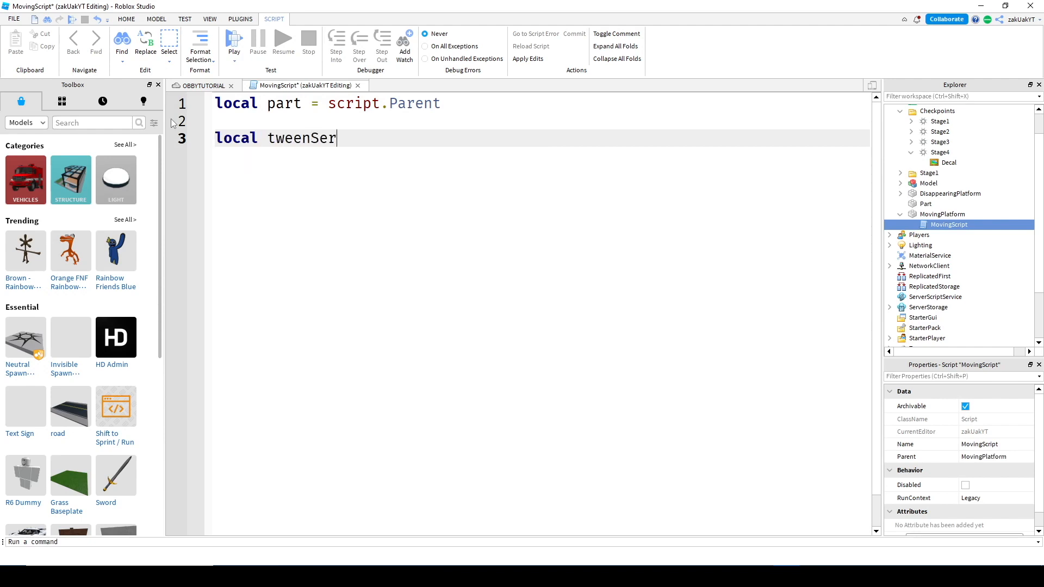
pyautogui.write('vice')
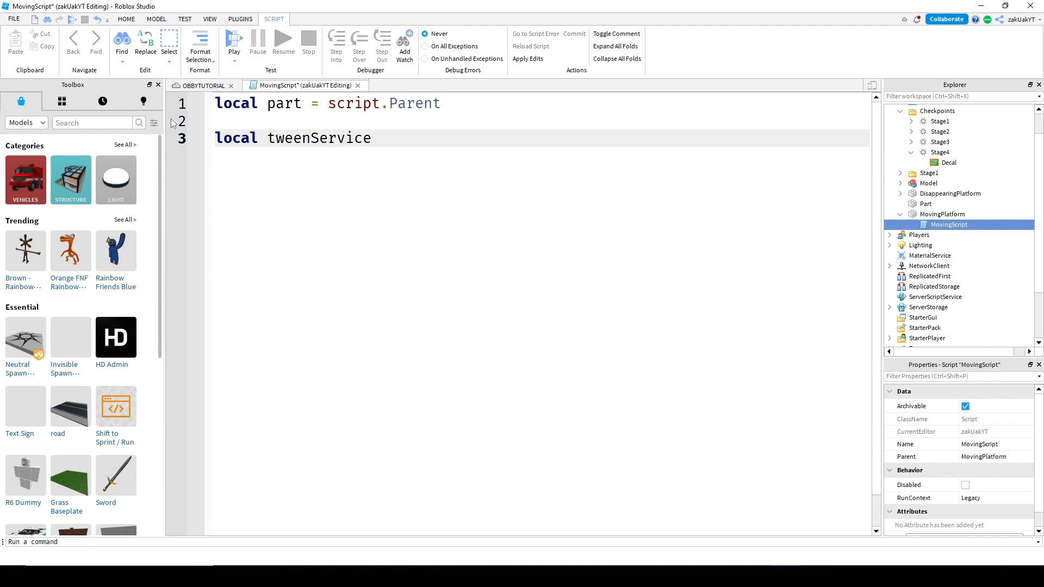
pyautogui.write('=')
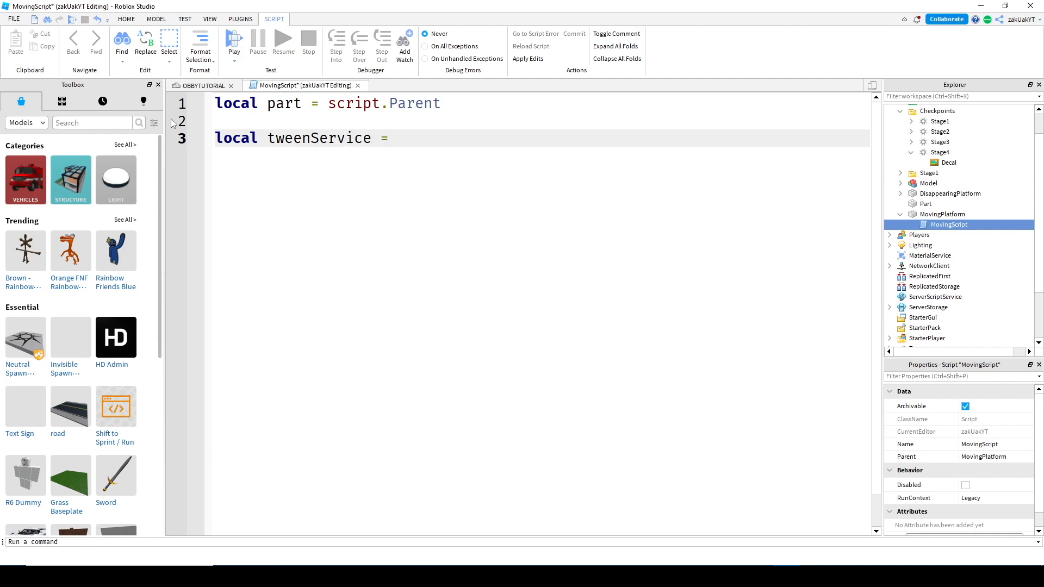
pyautogui.write('game')
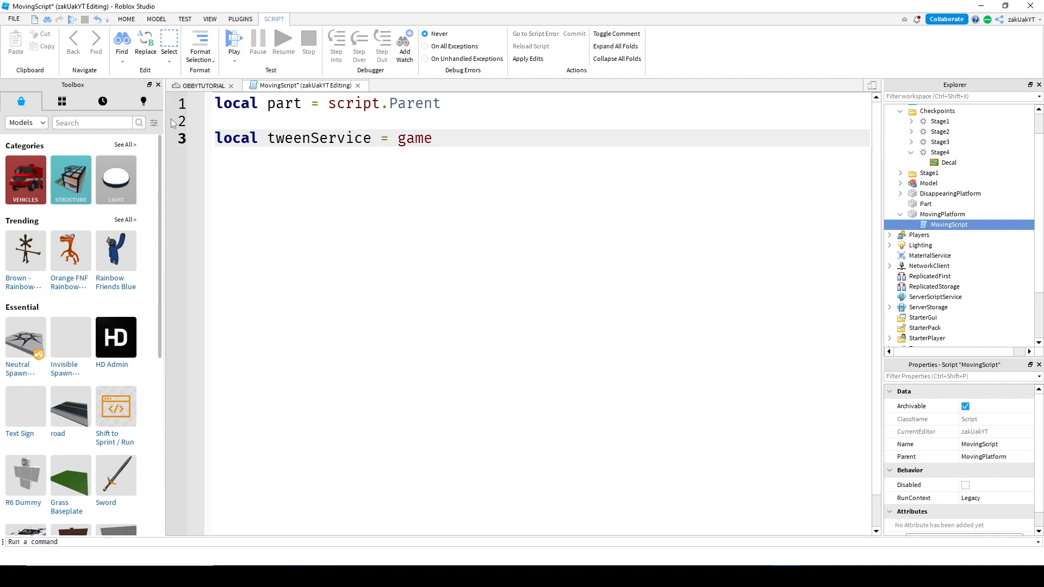
pyautogui.write(':GetService(')
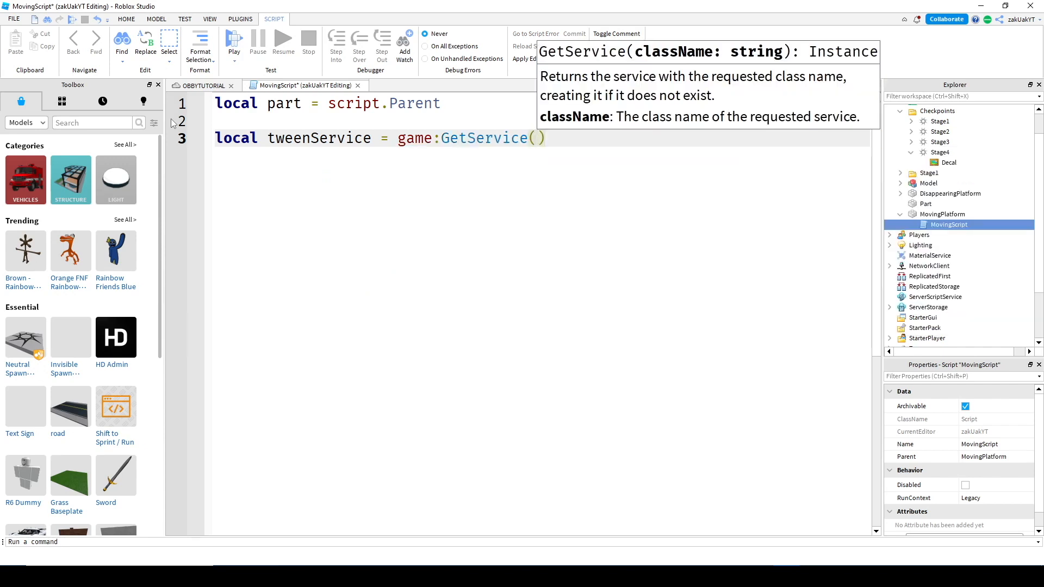
pyautogui.write('(')
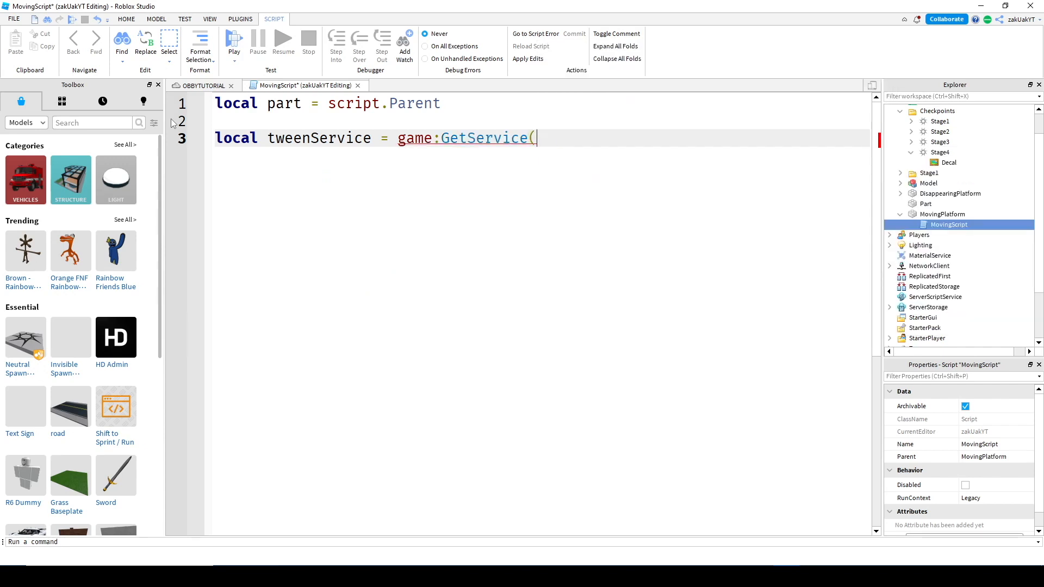
pyautogui.write('(')
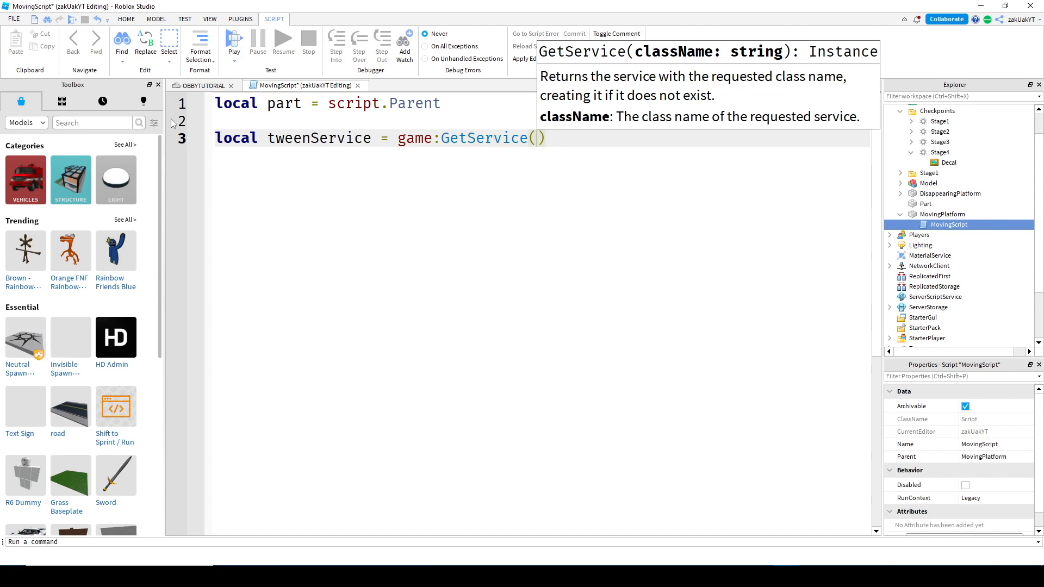
pyautogui.write('""')
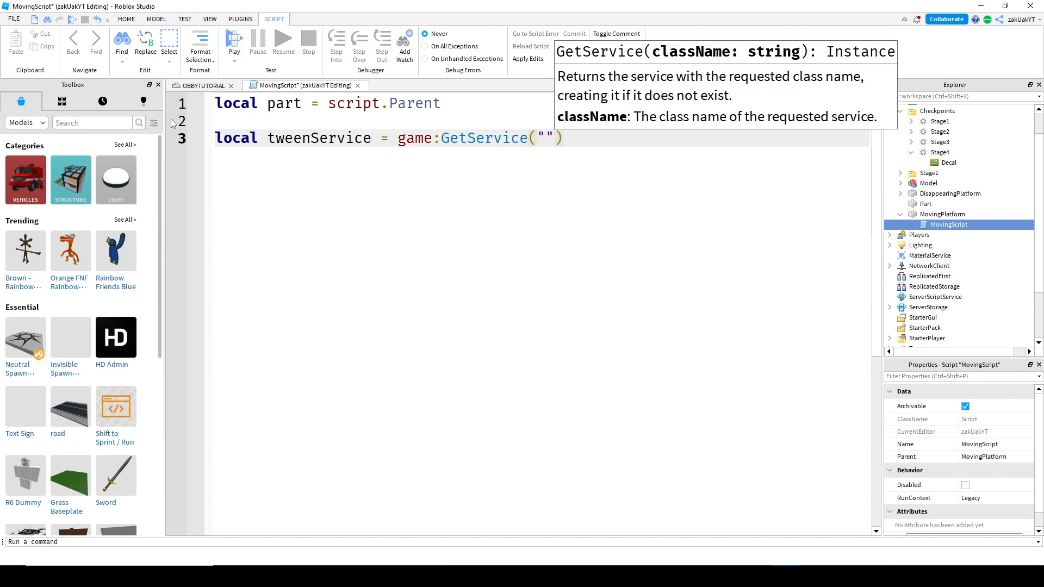
pyautogui.write('TweenService')
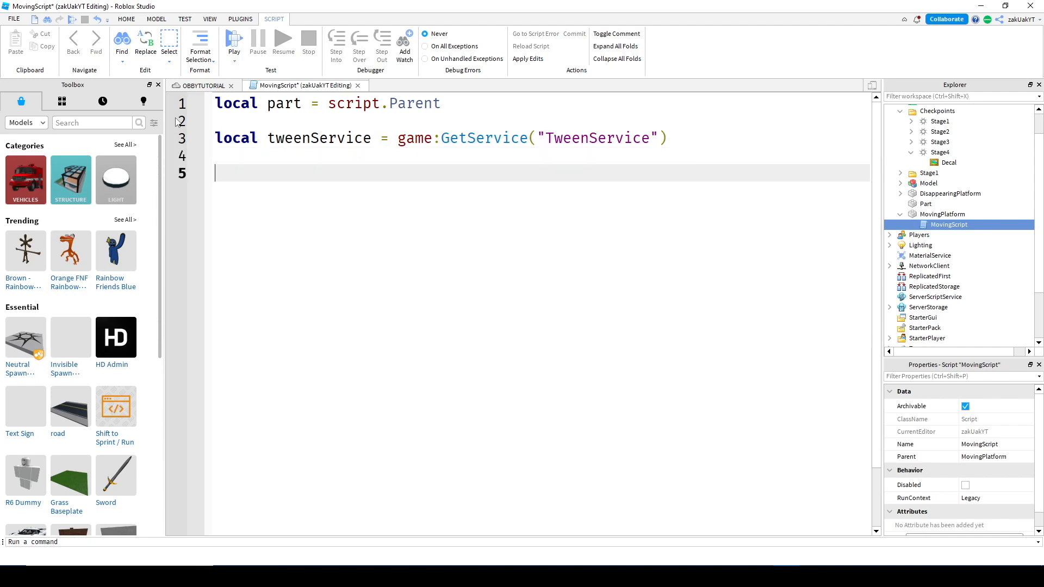
# Step: Add local tweenInfo = TweenInfo.new() with empty arguments
pyautogui.write('local')
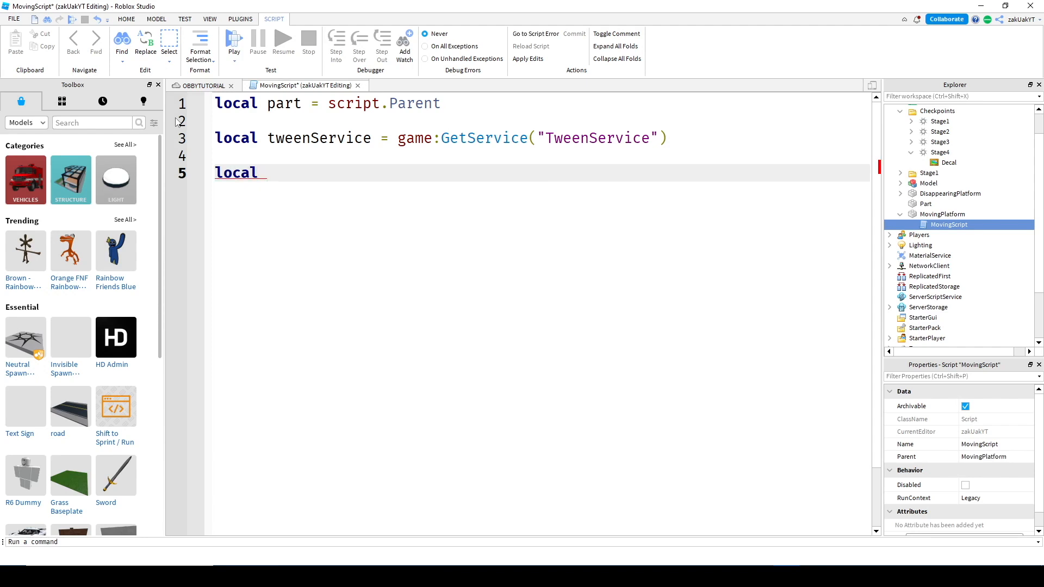
pyautogui.write('tweenIn')
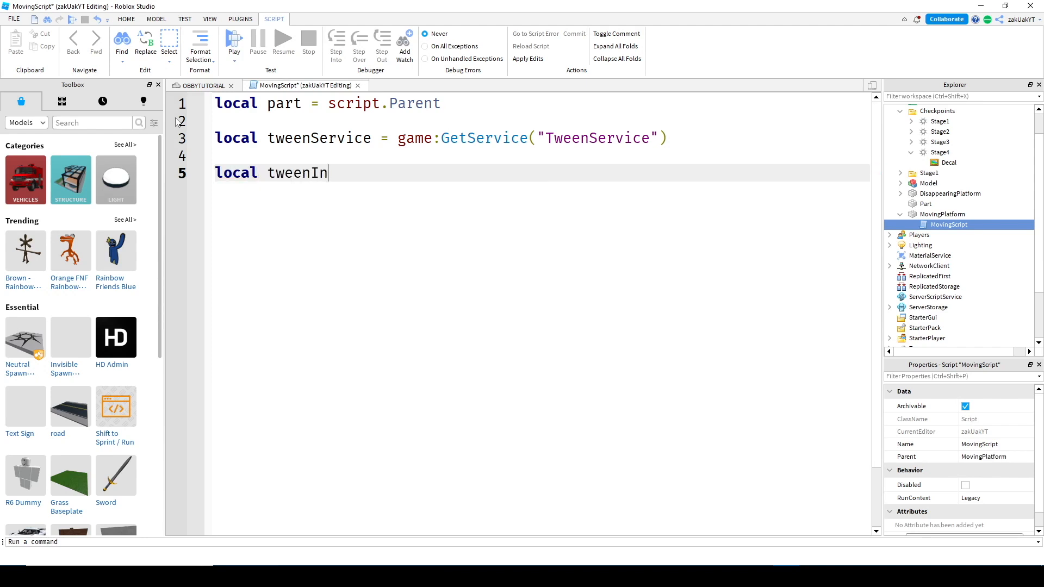
pyautogui.write('fo')
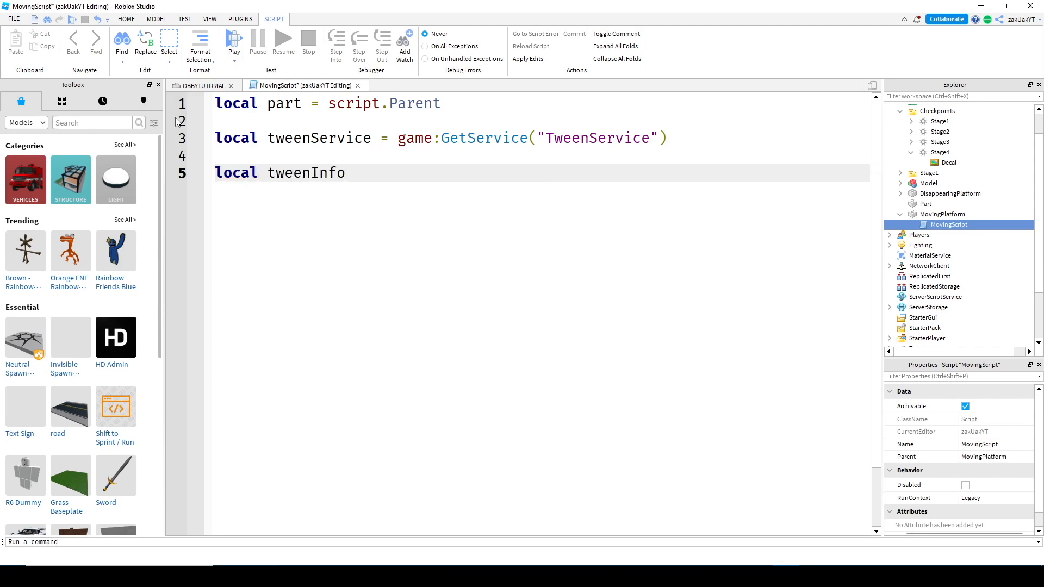
pyautogui.write('=')
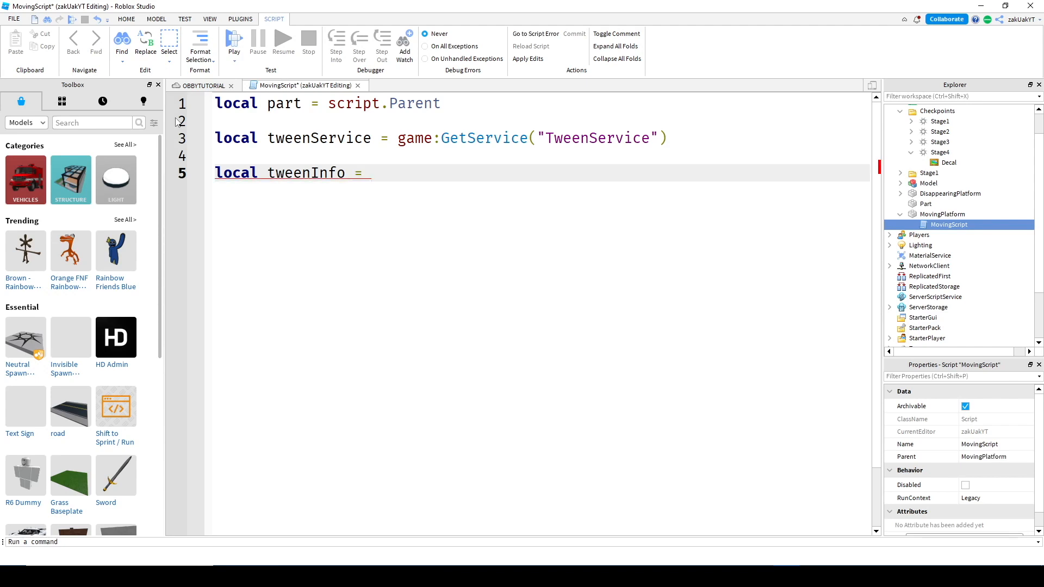
pyautogui.write('TweenInfo.new(')
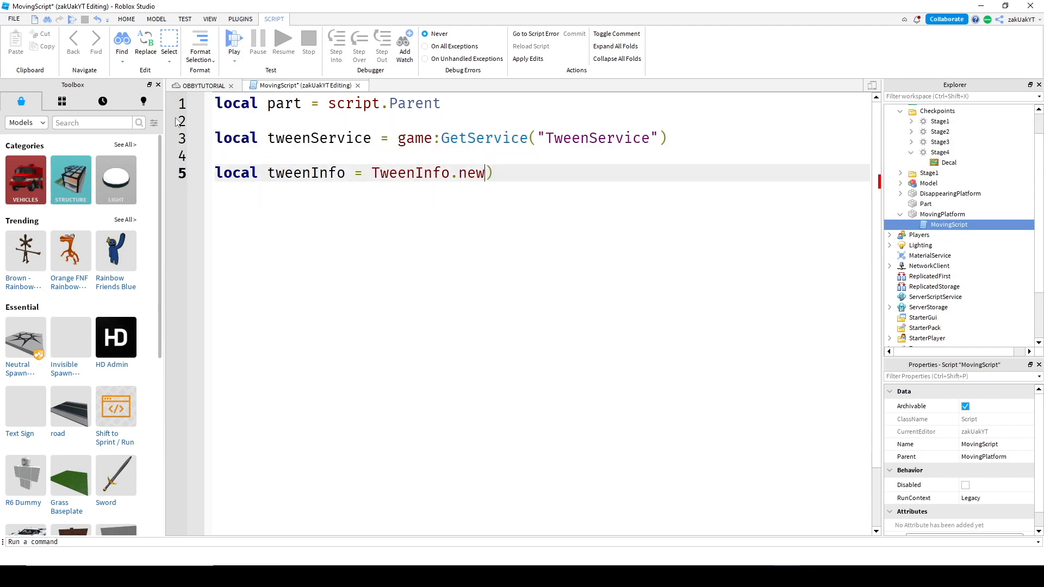
pyautogui.write('(')
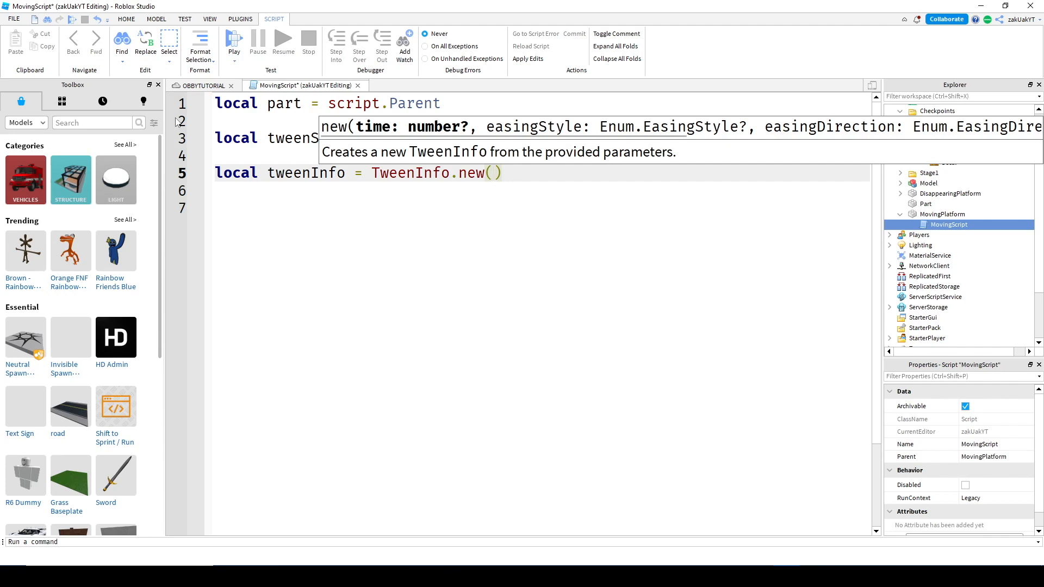
# Step: Give TweenInfo.new a 2.0 duration and Enum.EasingStyle.Linear
pyautogui.write('2')
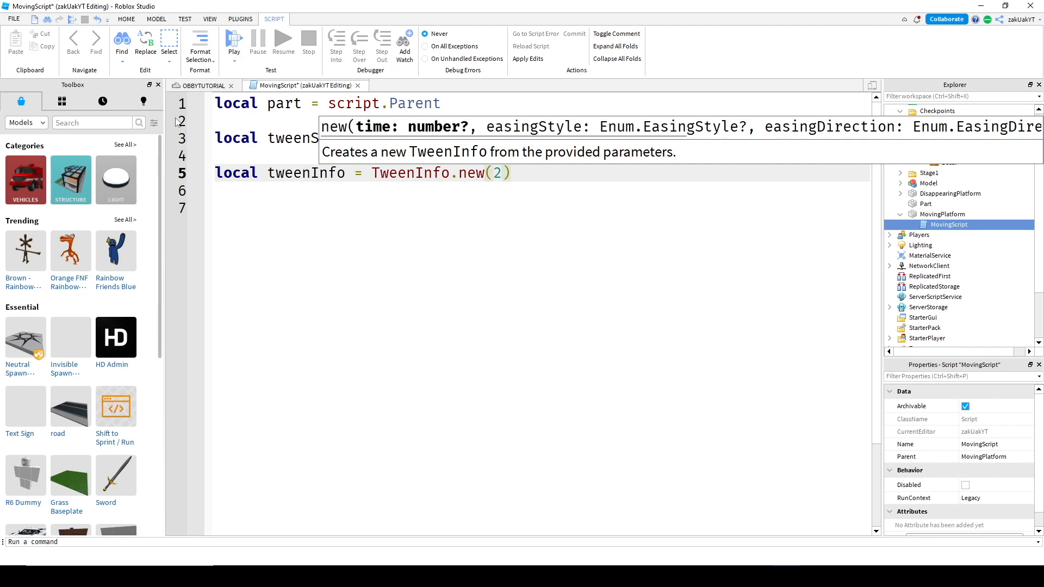
pyautogui.write('.0,')
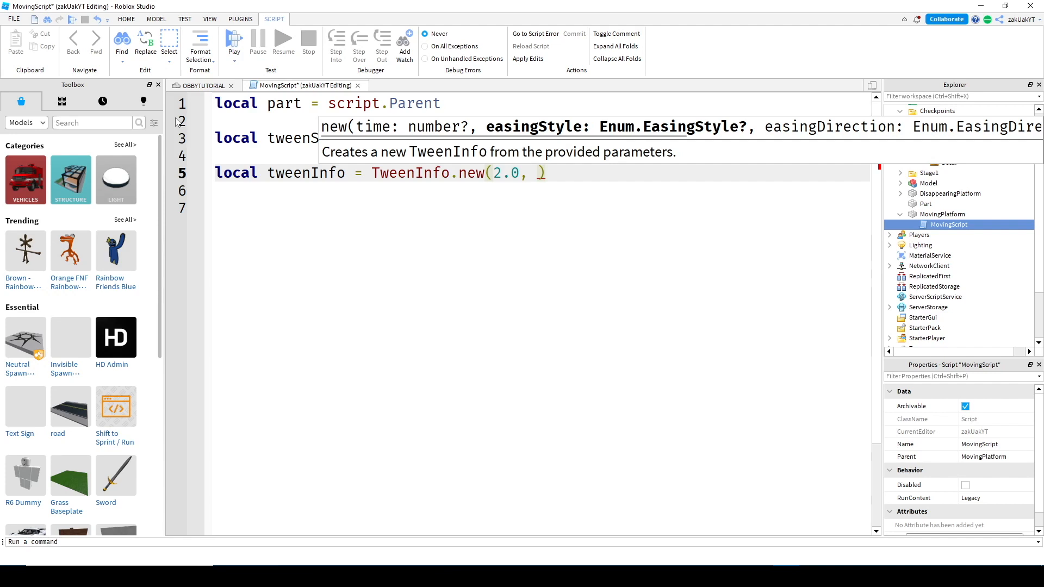
pyautogui.write('E')
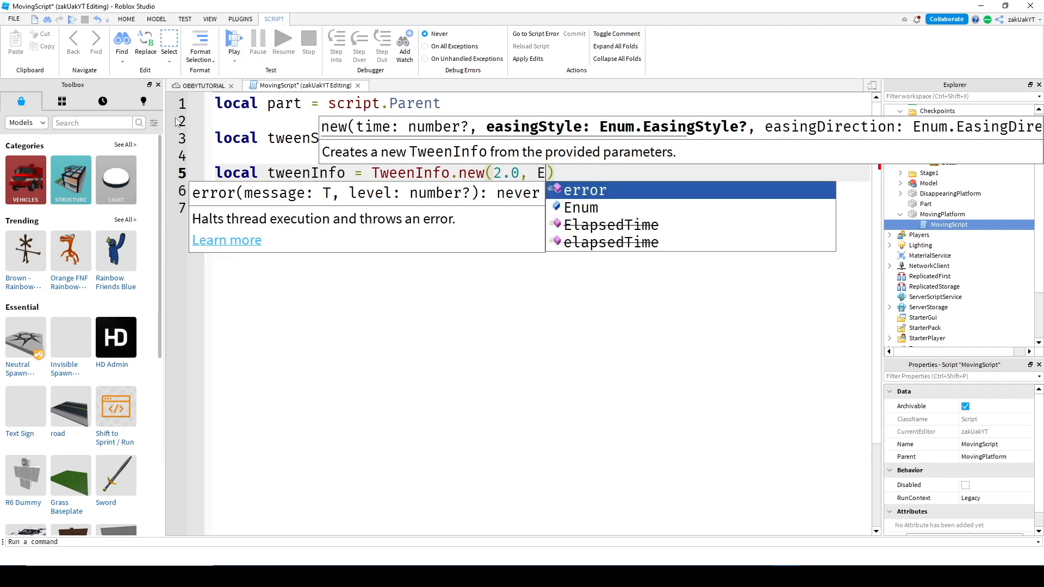
pyautogui.write('num.')
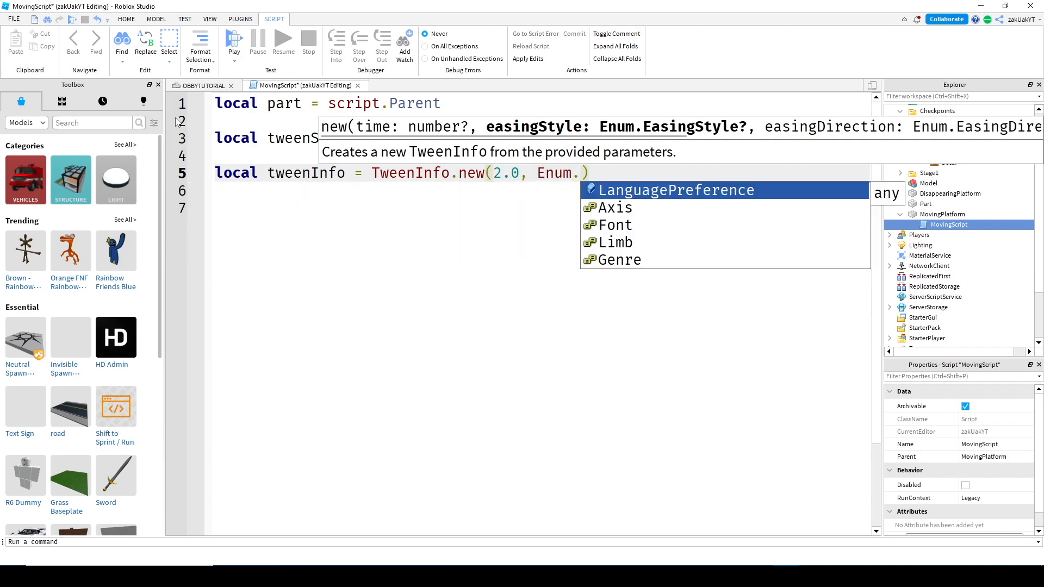
pyautogui.write('EasingStyle')
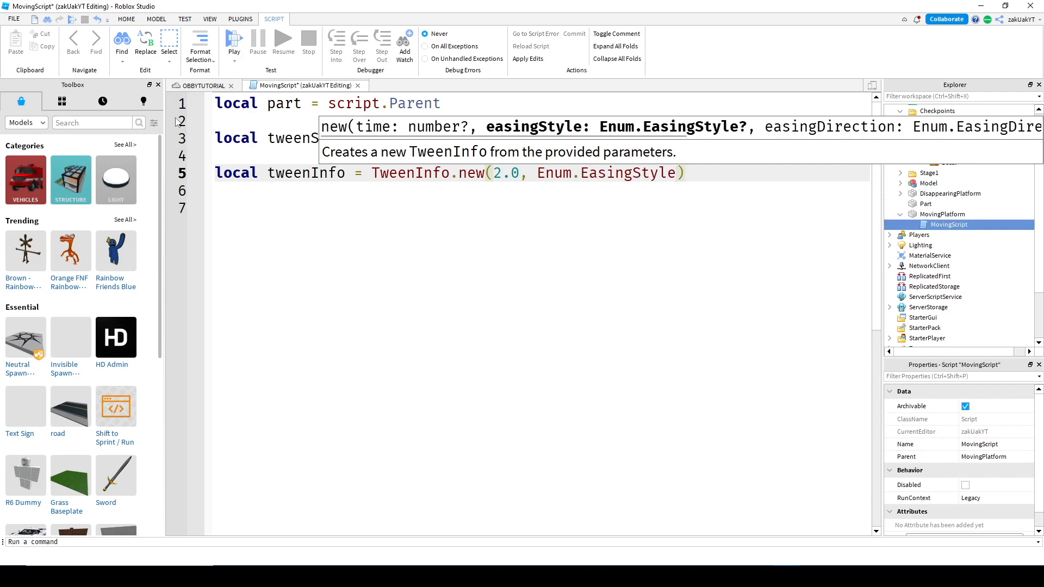
pyautogui.write('.Linear')
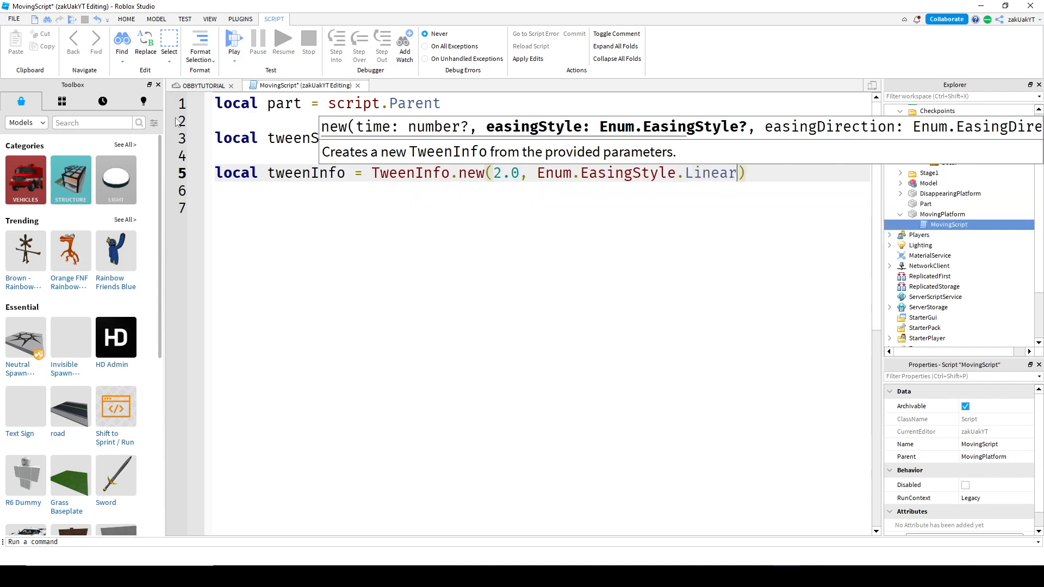
pyautogui.write(',')
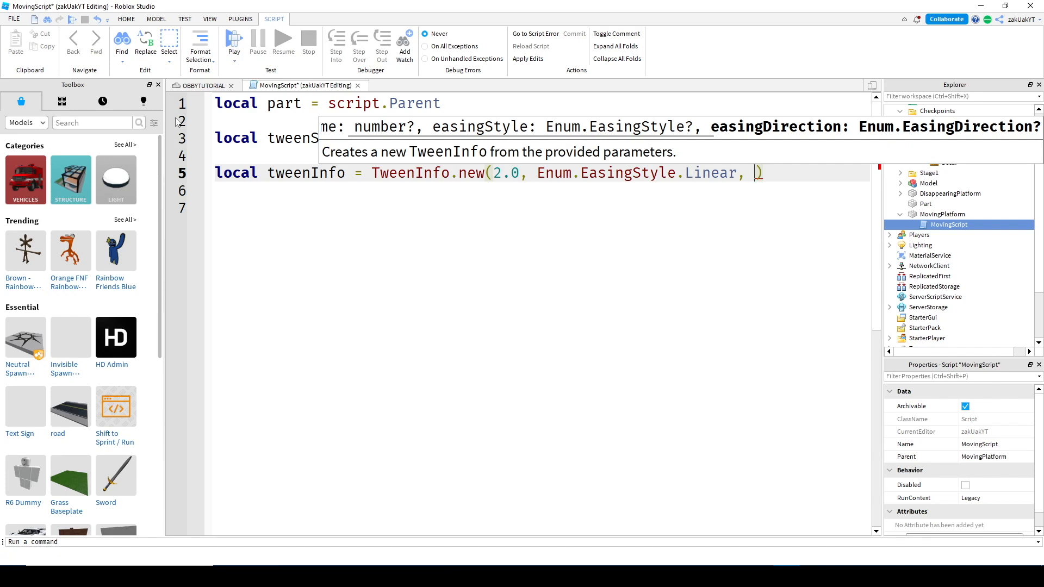
# Step: Add Enum.EasingDirection.Out, repeat count -1 and a 0.2 delay value
pyautogui.write('Enum.EasingDirection')
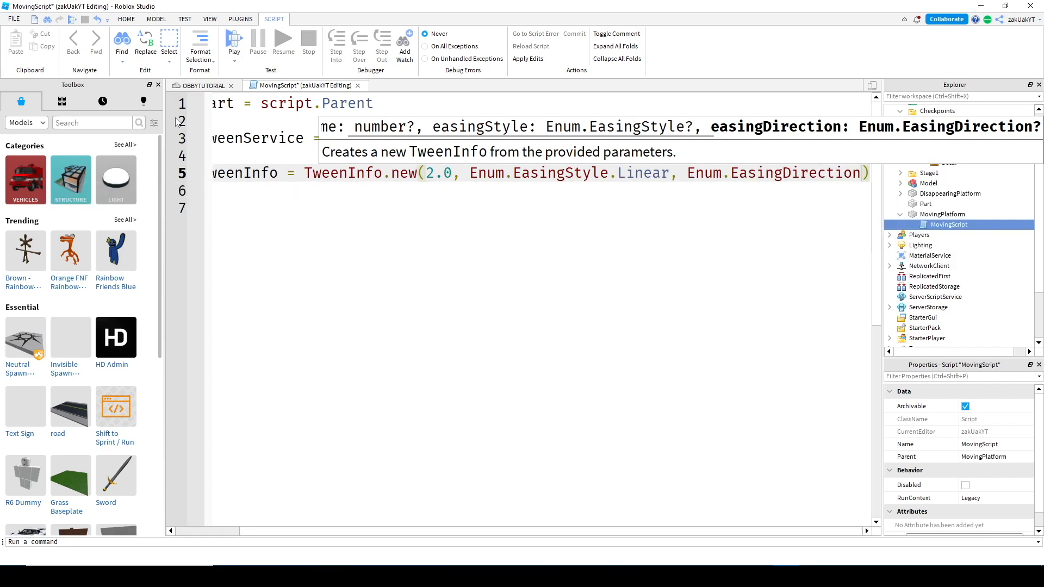
pyautogui.write('.Out,')
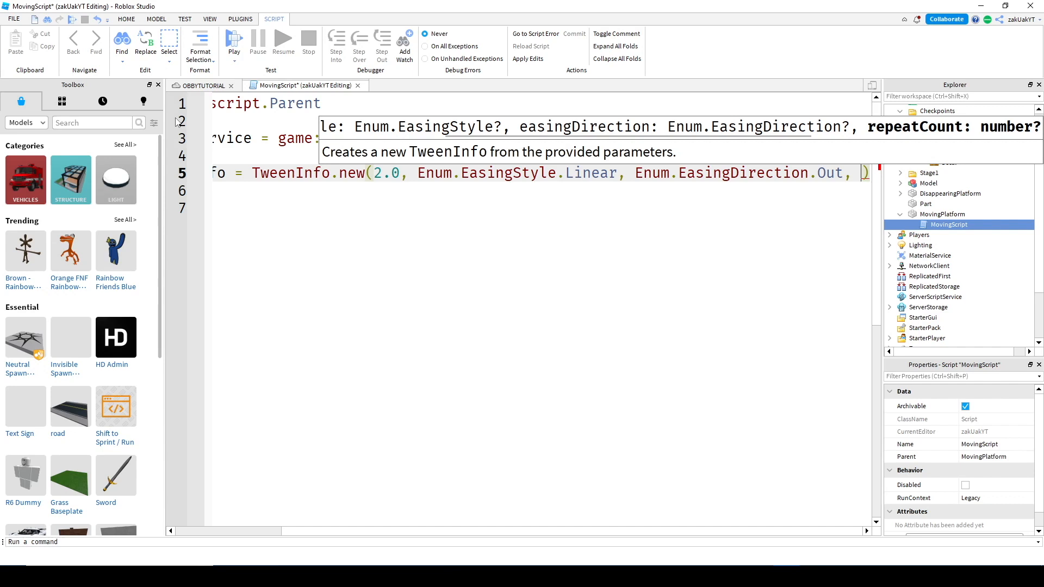
pyautogui.write('-1, true,')
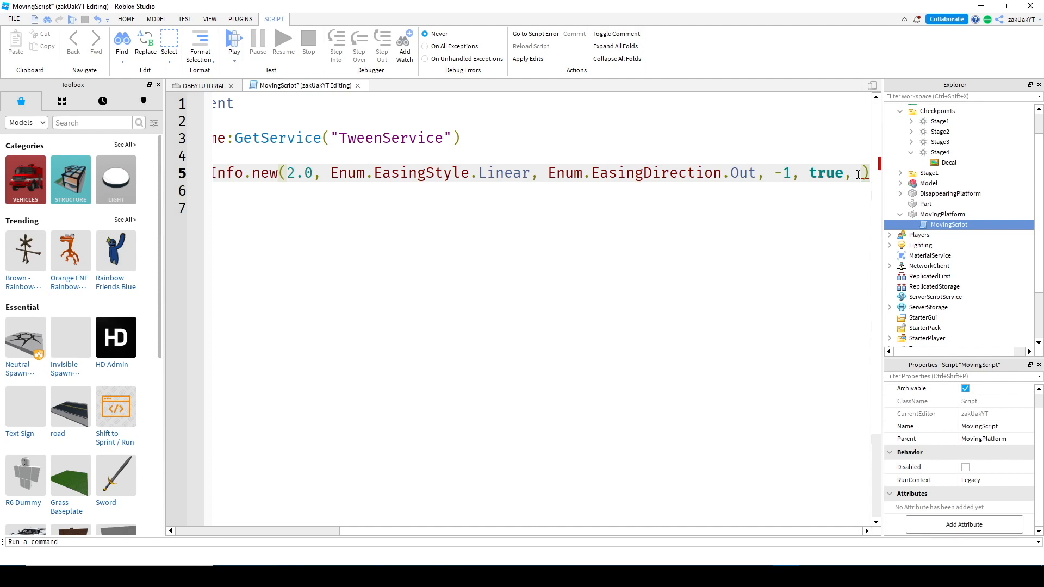
pyautogui.write('0.2')
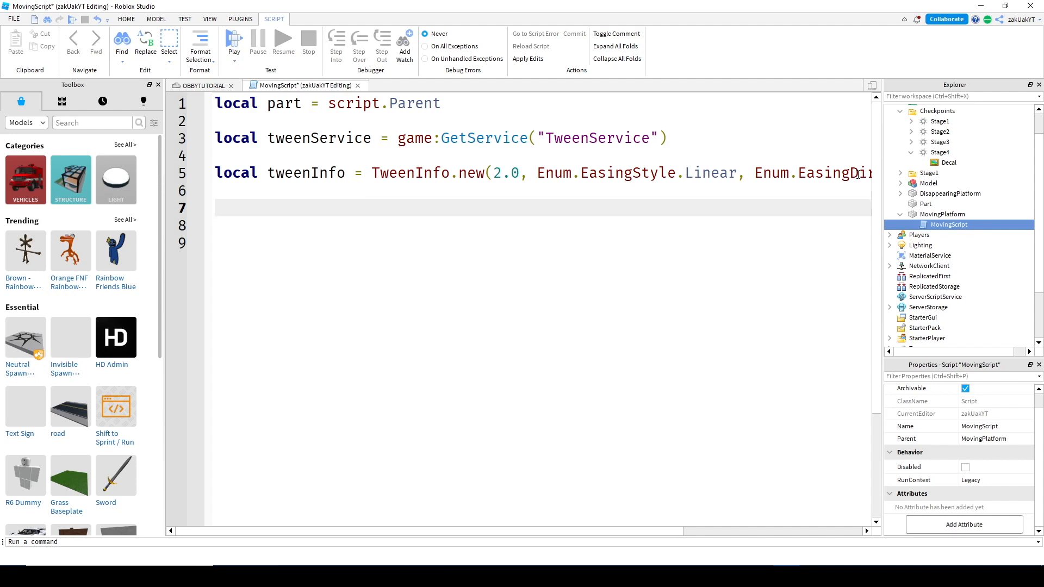
# Step: Add local tween = tweenService:Create() with an empty call
pyautogui.write('local')
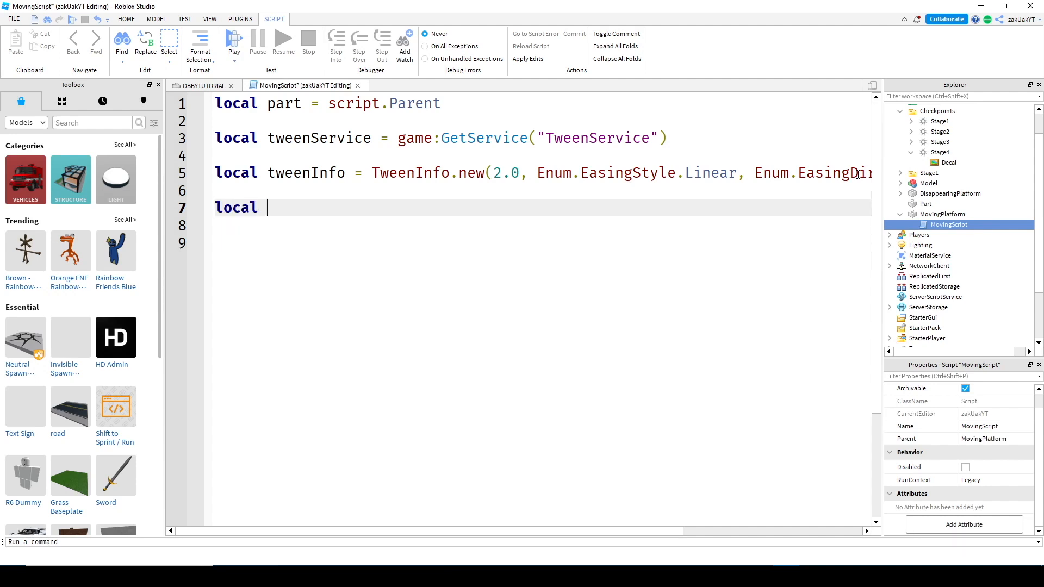
pyautogui.write('tween')
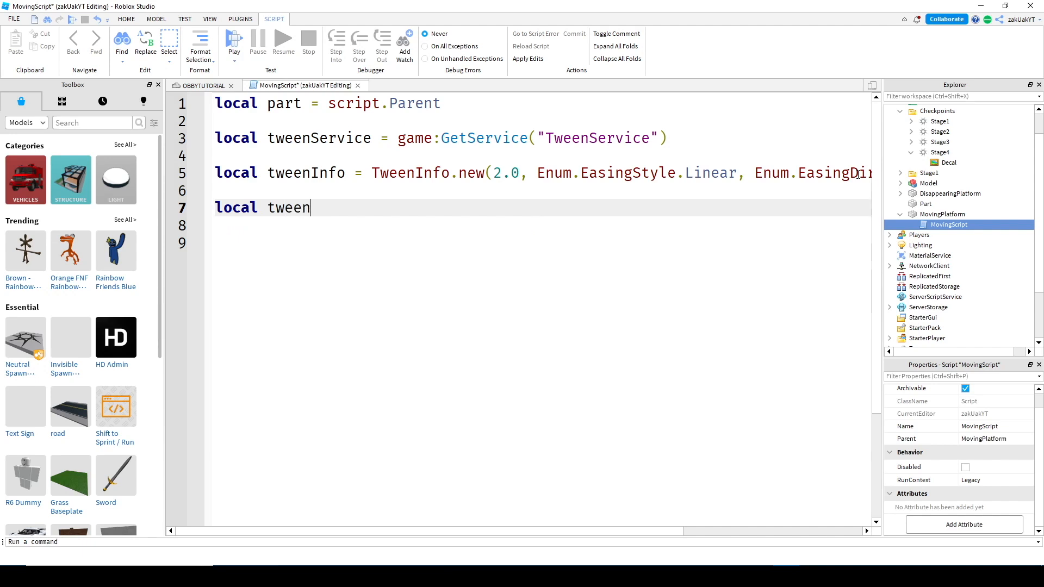
pyautogui.write('=')
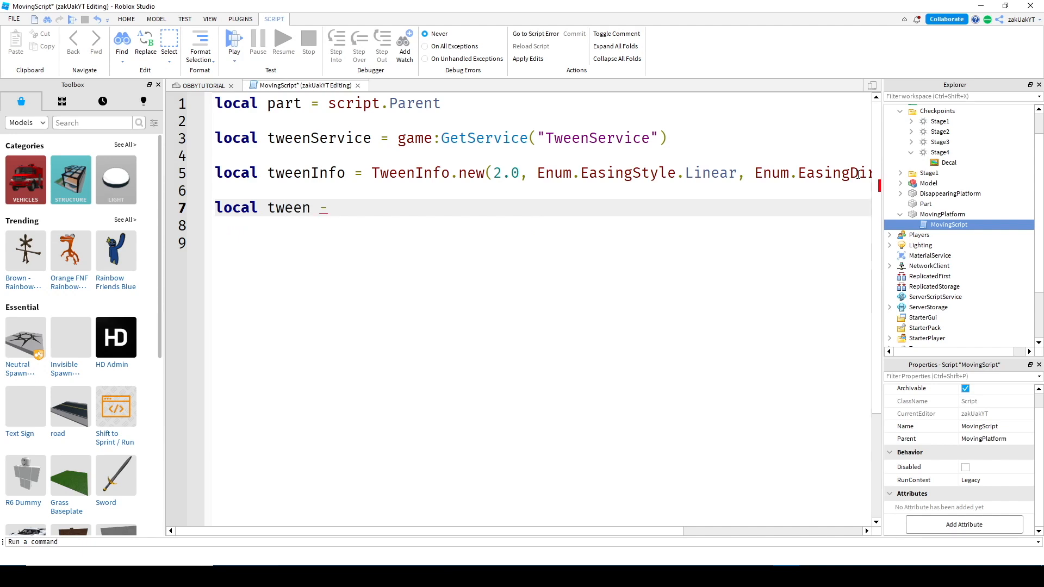
pyautogui.write('=')
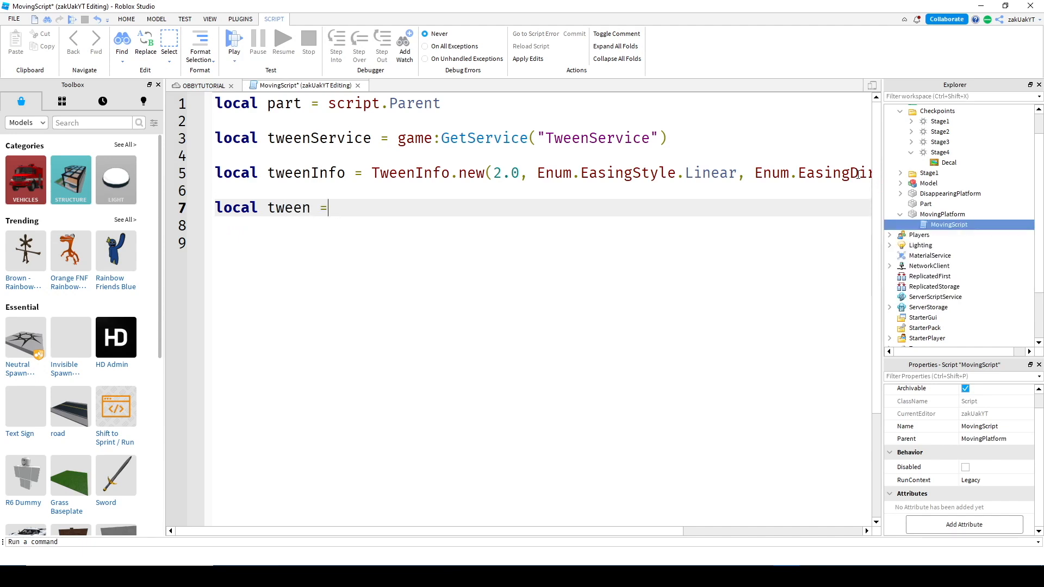
pyautogui.write('tw')
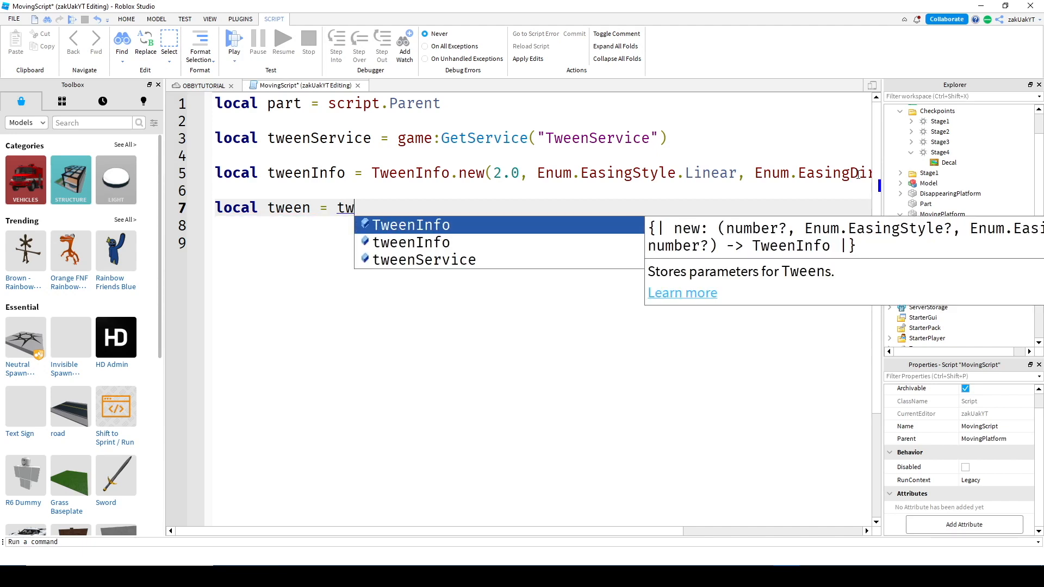
pyautogui.write('eenService')
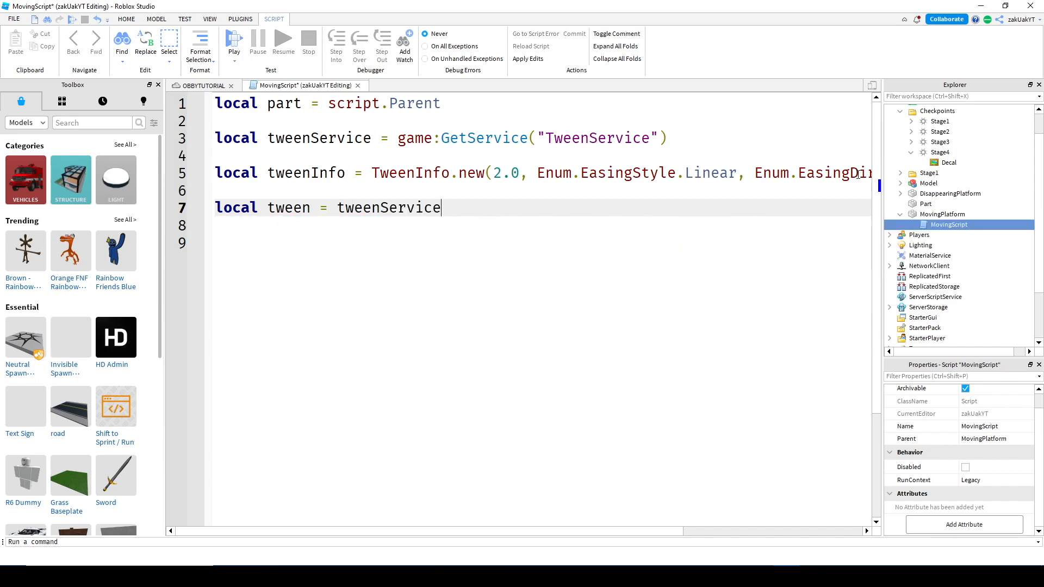
pyautogui.write(':c')
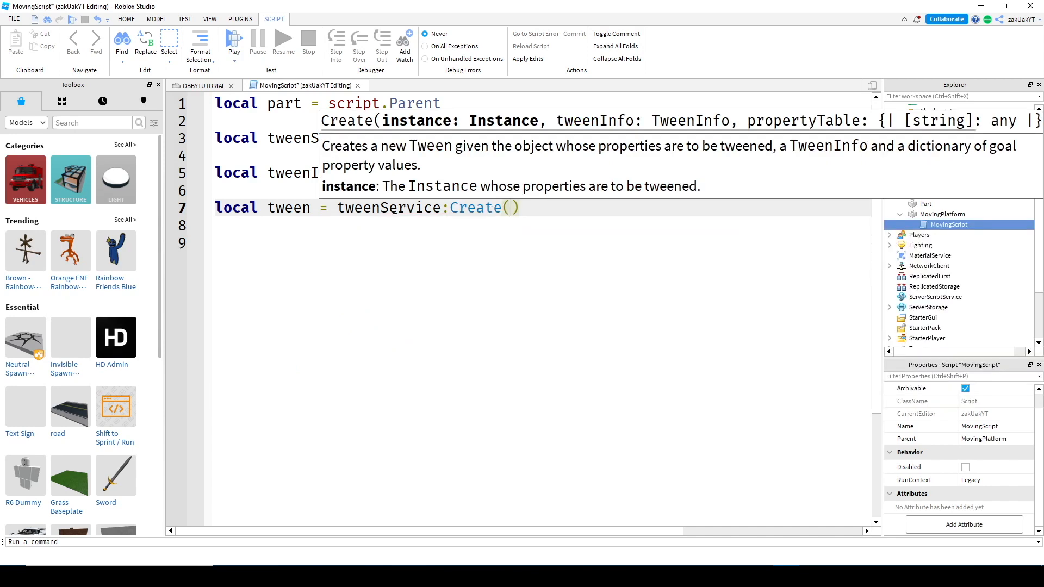
pyautogui.doubleClick(390, 208)
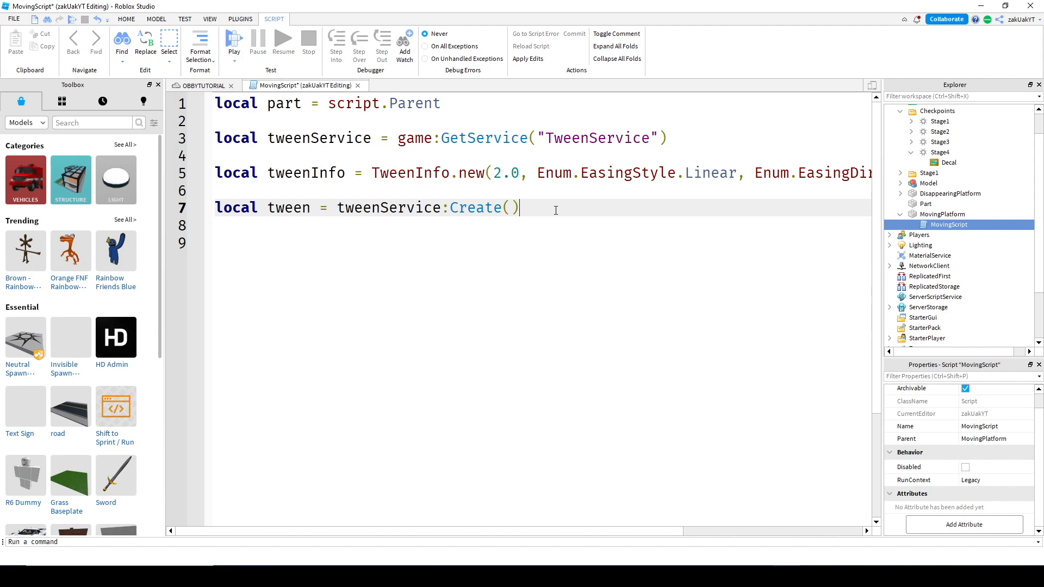
pyautogui.moveTo(604, 285)
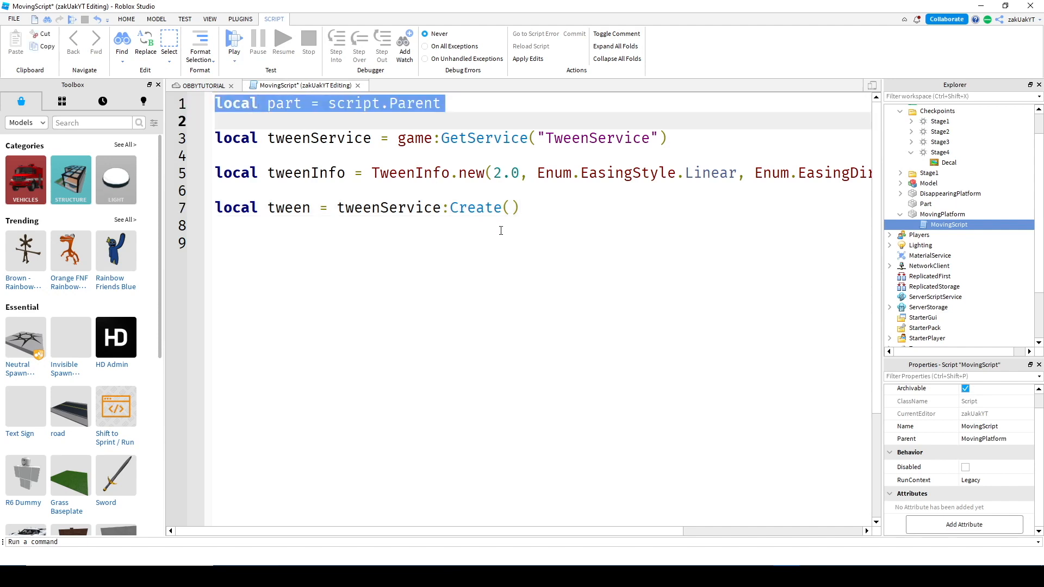
# Step: Pass part and tweenInfo to Create and begin a goal table with Position =
pyautogui.write('(')
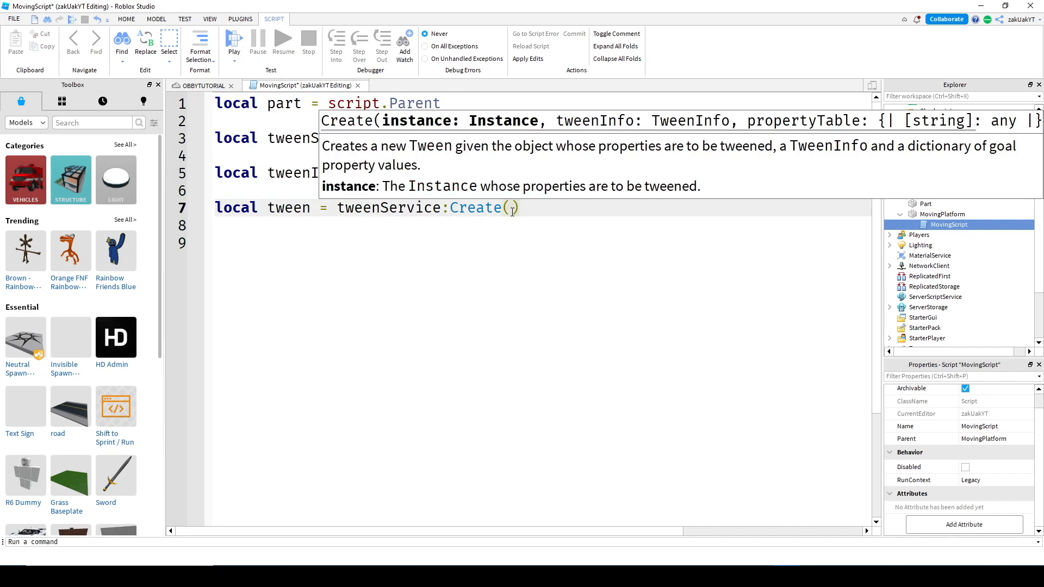
pyautogui.write('part,')
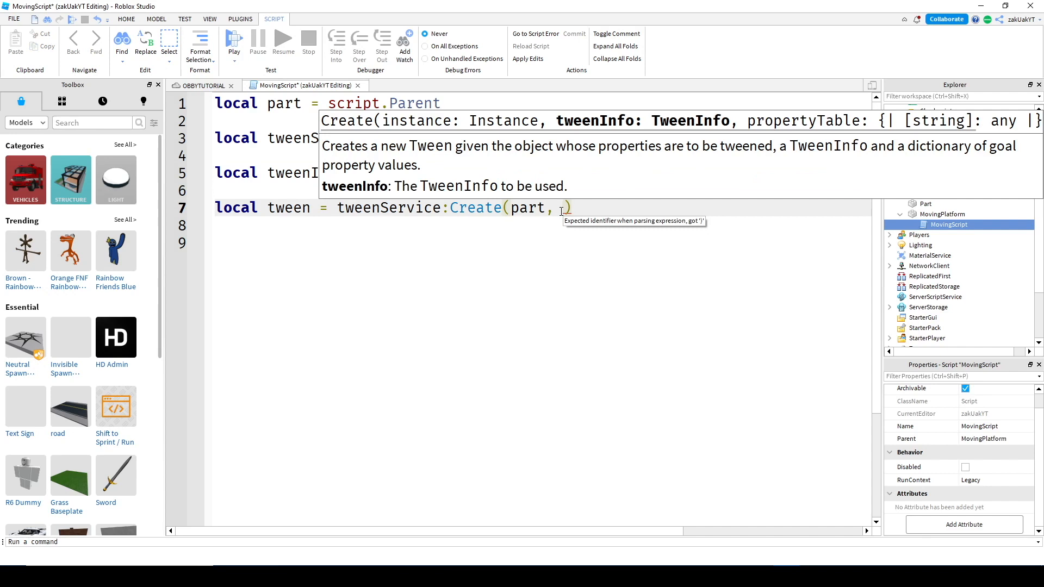
pyautogui.write('Tw')
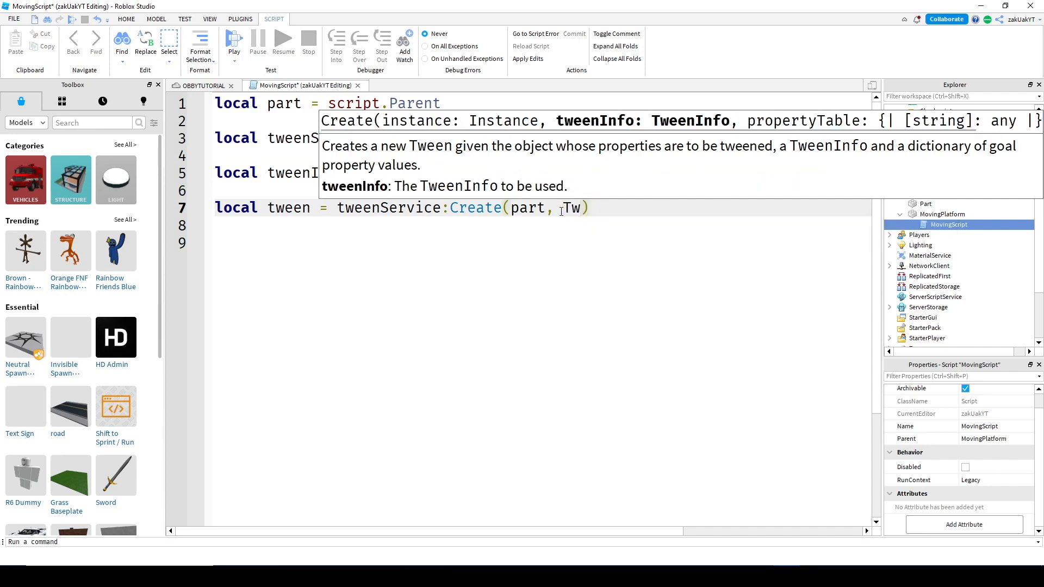
pyautogui.write('weenInfo')
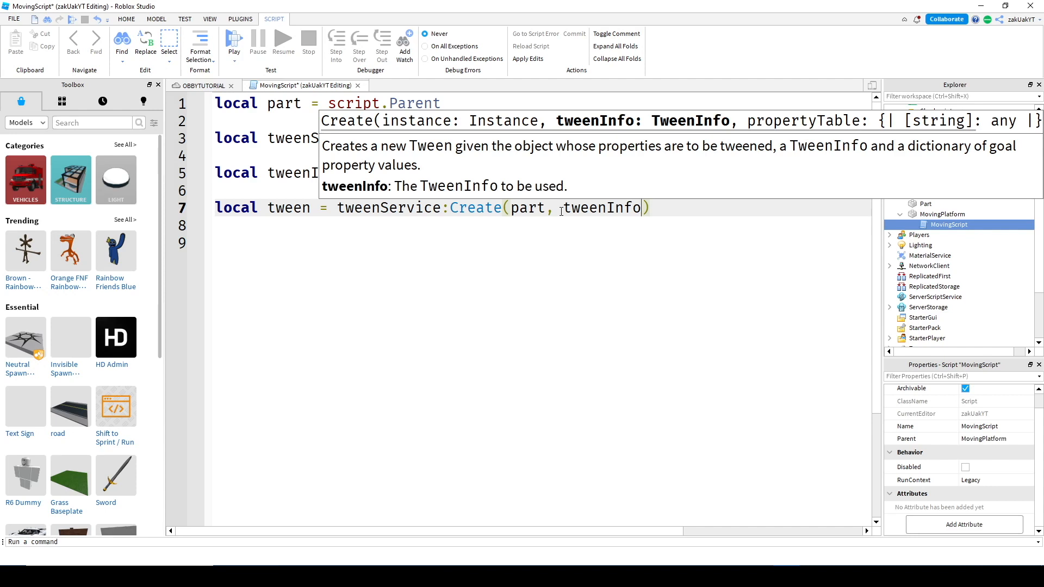
pyautogui.write('{')
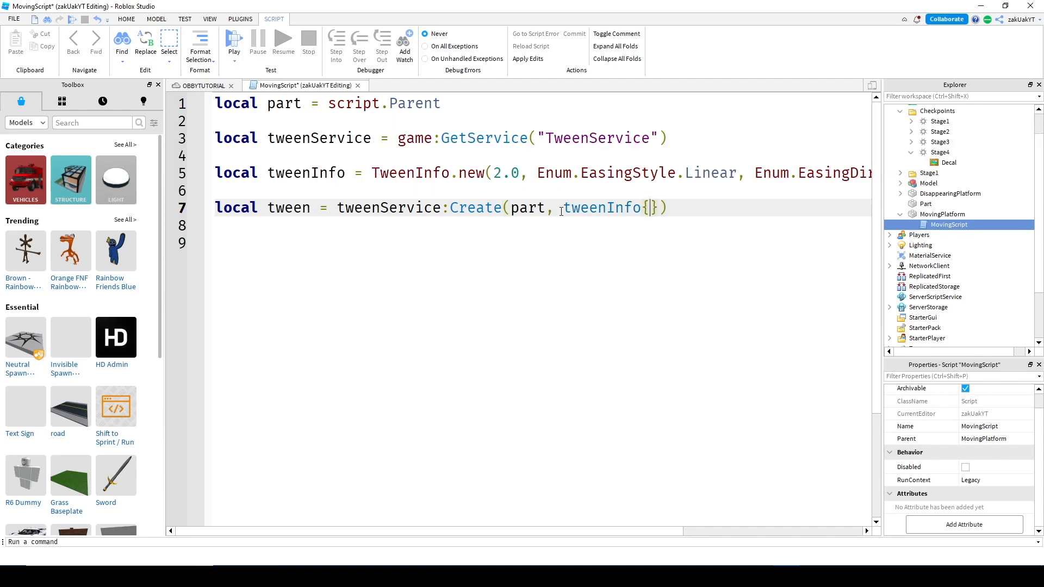
pyautogui.write('Posi')
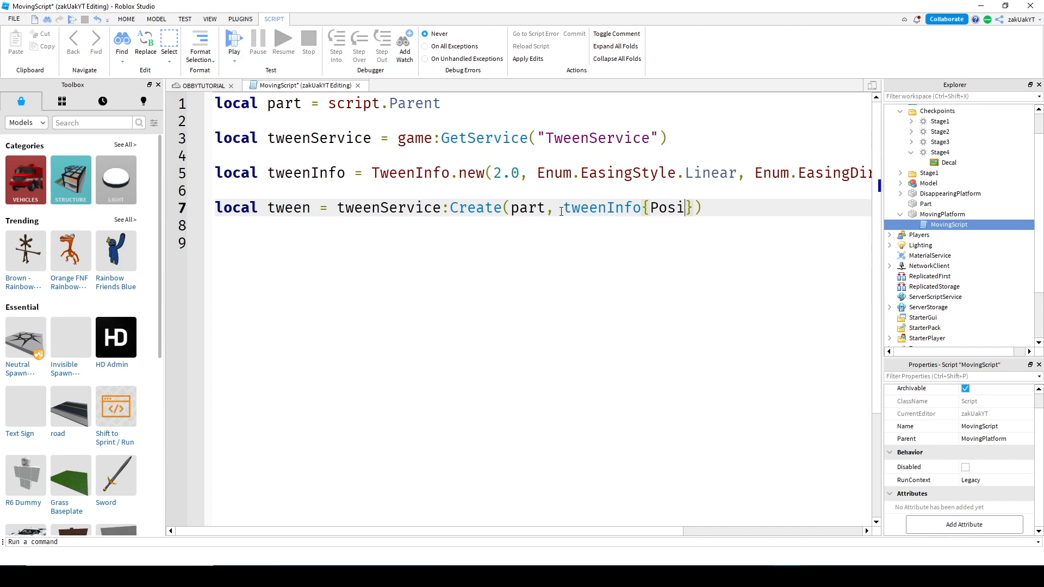
pyautogui.write('tion =')
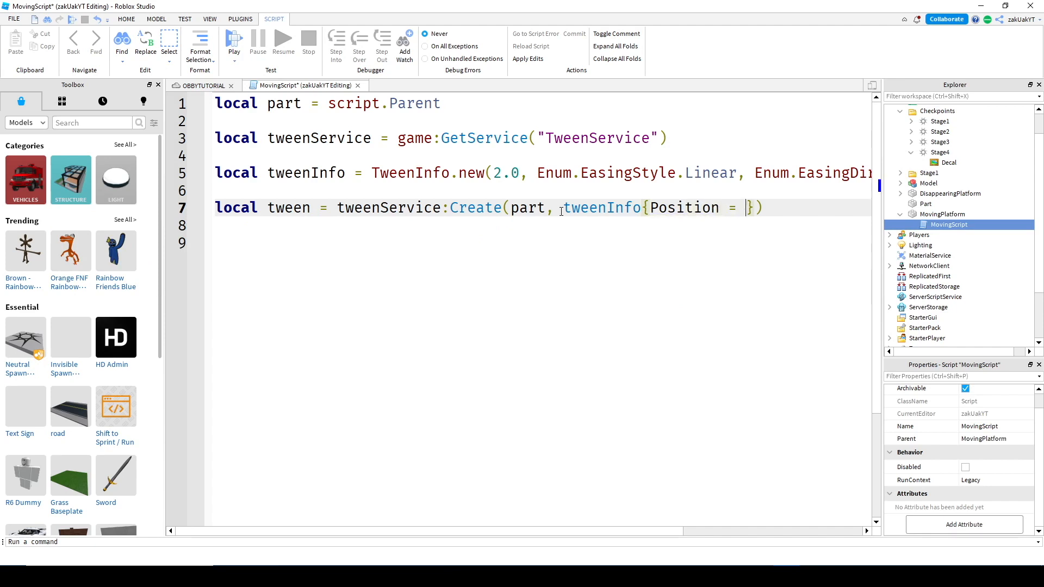
# Step: Set the goal to part.Position + Vector3.new(0, 20, 0)
pyautogui.write('part')
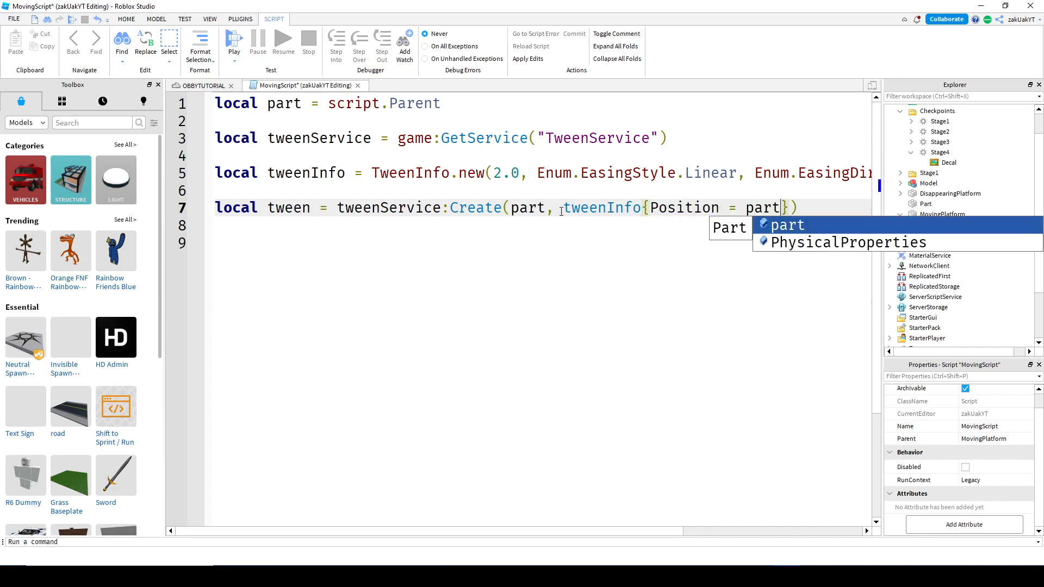
pyautogui.write('.Position +')
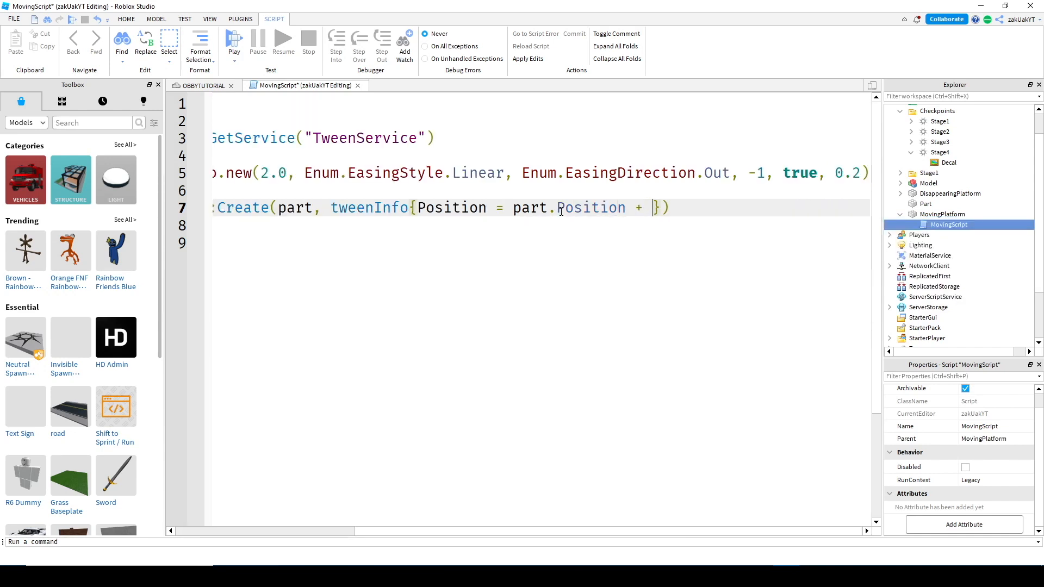
pyautogui.write('vec')
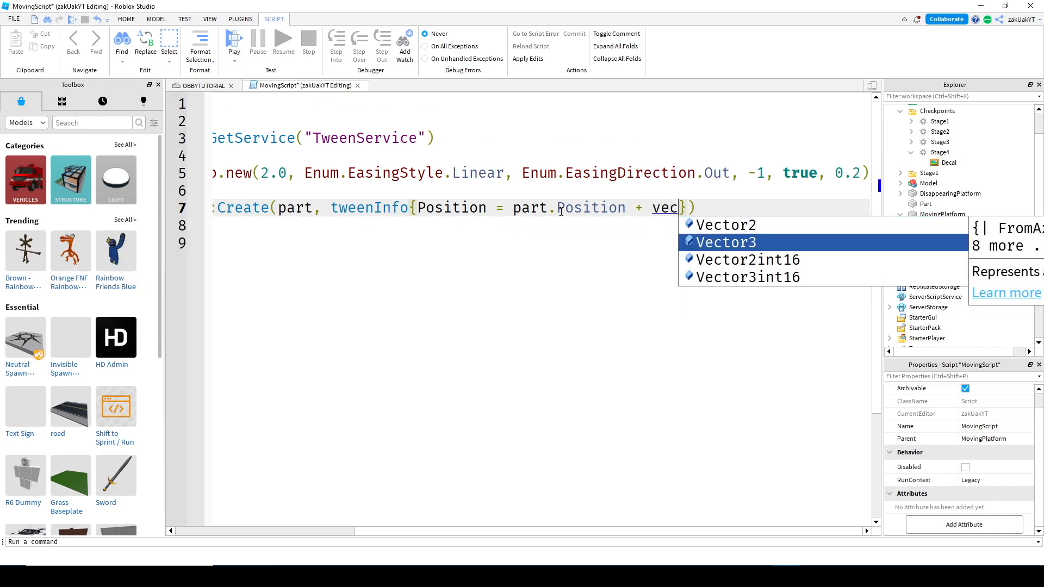
pyautogui.write('Vector3.new')
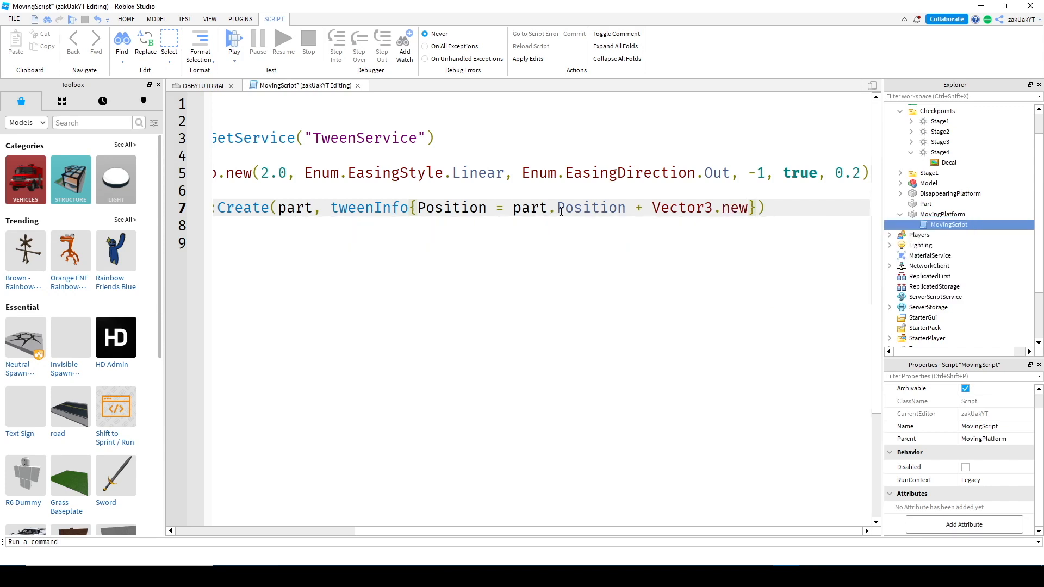
pyautogui.write('(')
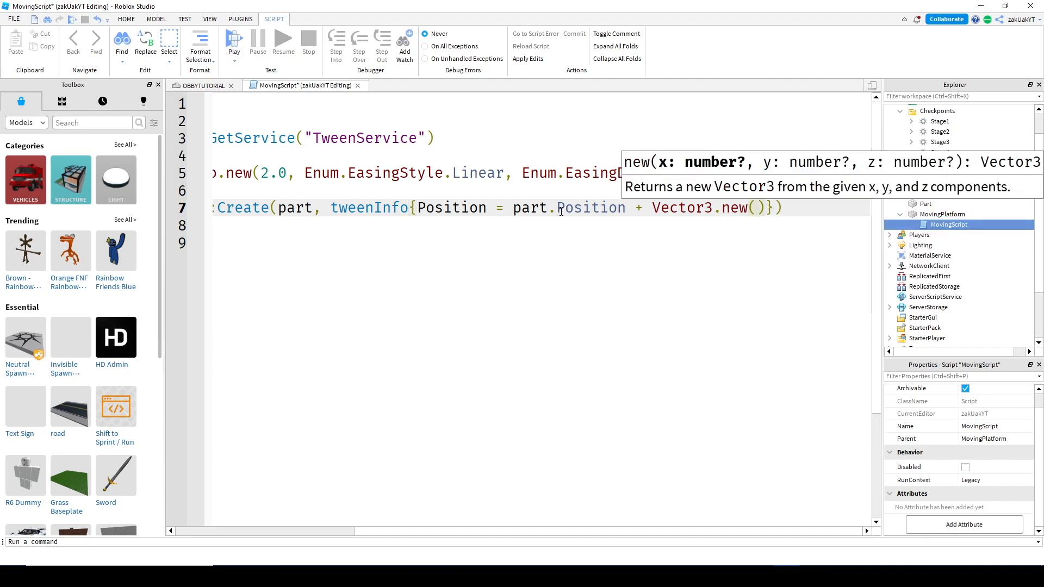
pyautogui.write('0, 20')
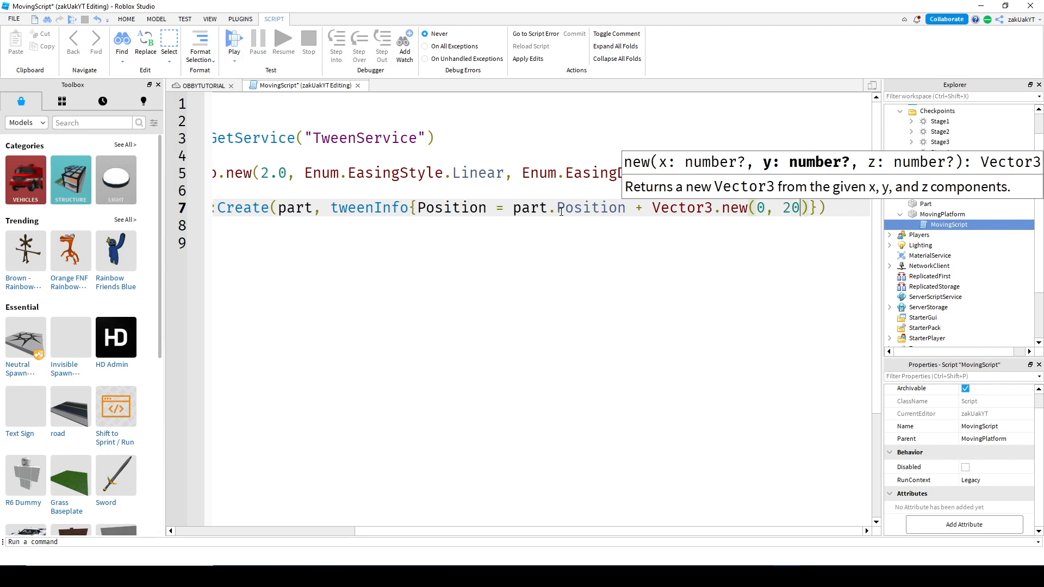
pyautogui.write(', 0')
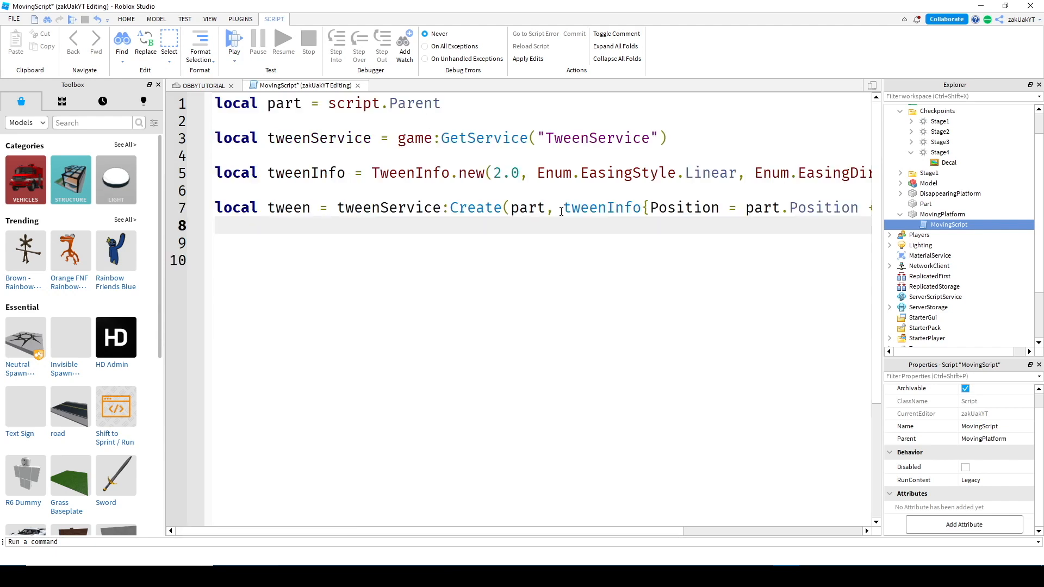
# Step: Finish MovingScript with tween:Play() and launch a playtest of the obby
pyautogui.write('tween')
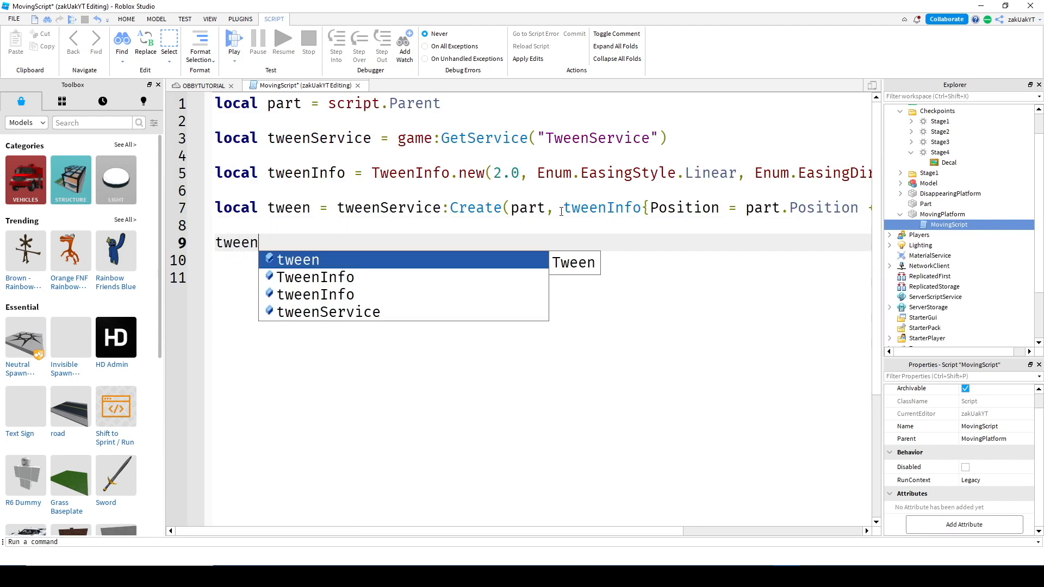
pyautogui.write(':Play()')
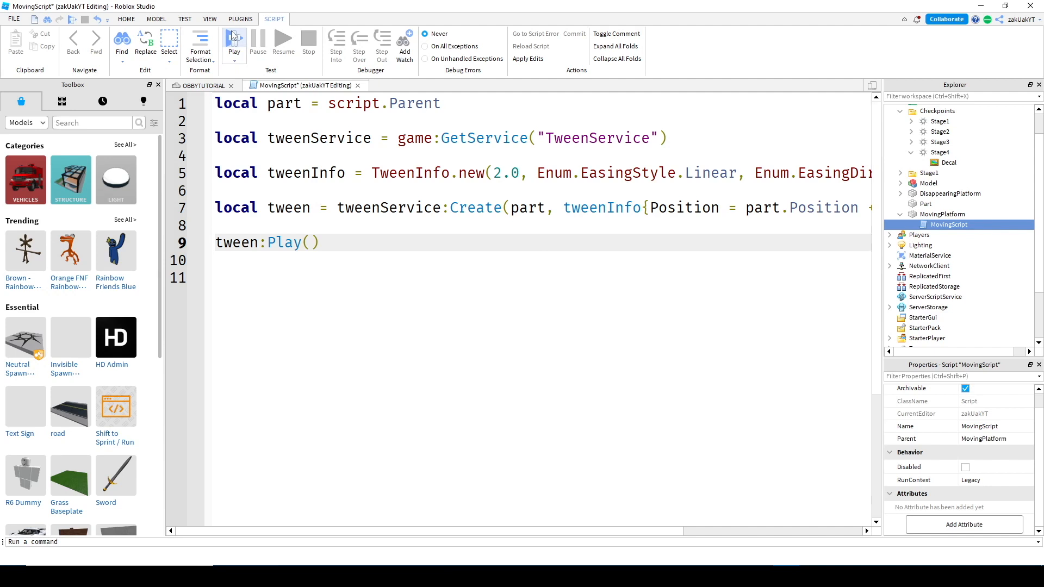
pyautogui.click(234, 40)
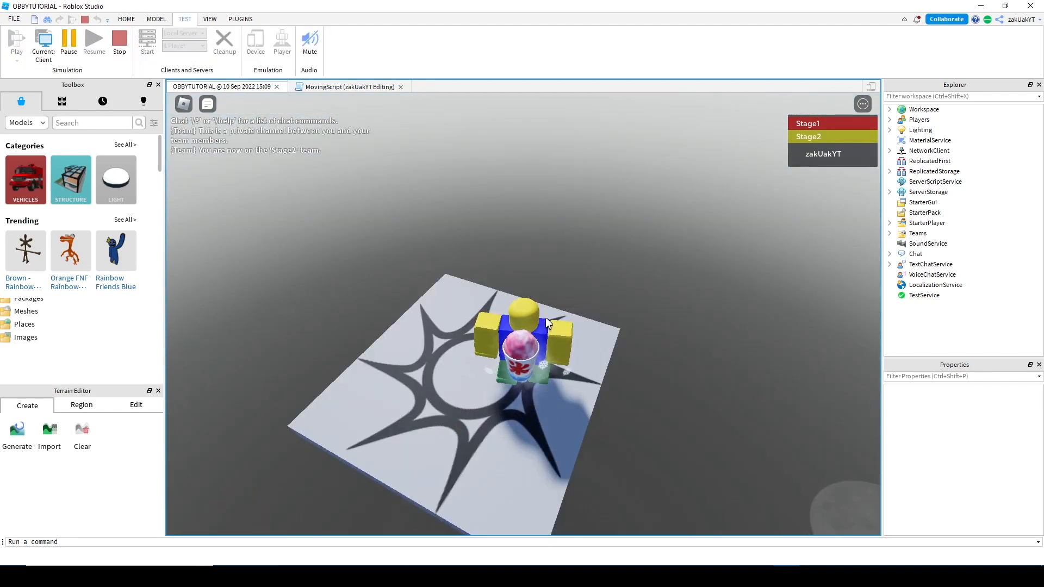
# Step: Stop the running playtest to get back to the editor with MovingPlatform visible
pyautogui.click(119, 41)
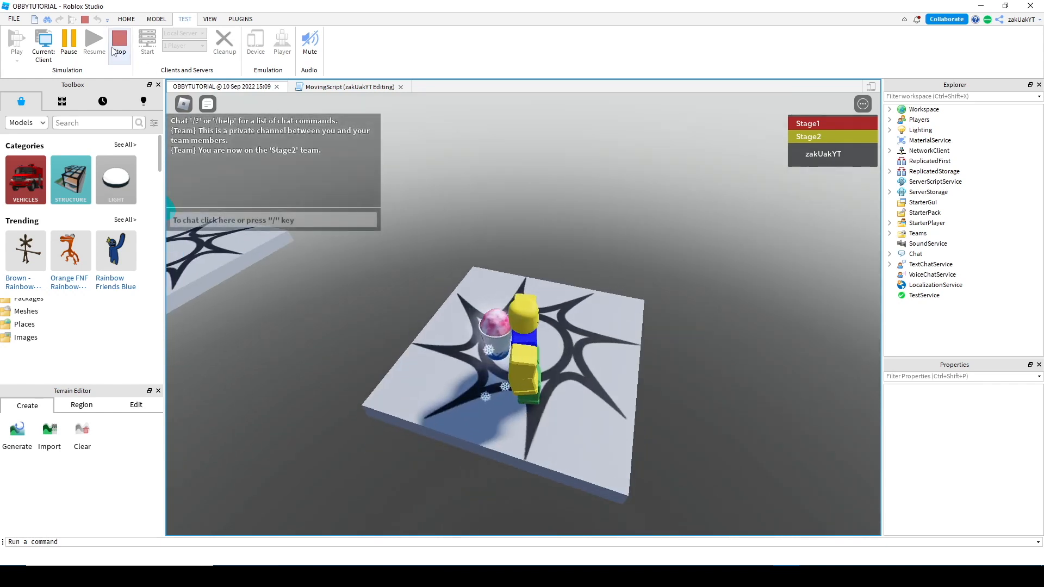
pyautogui.click(119, 40)
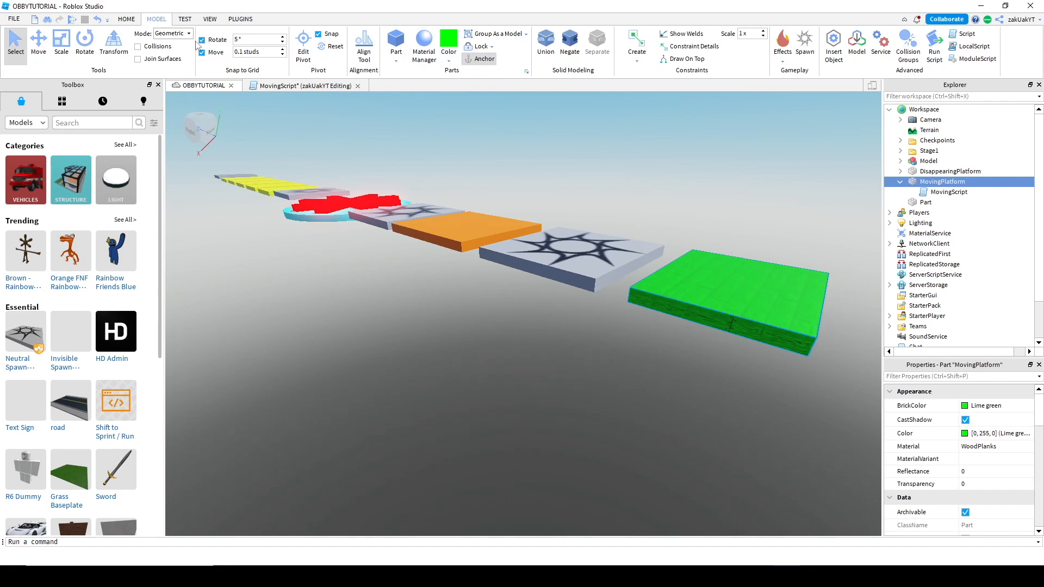
# Step: Launch a new playtest from the Test controls, spawning on the yellow start platforms
pyautogui.click(184, 18)
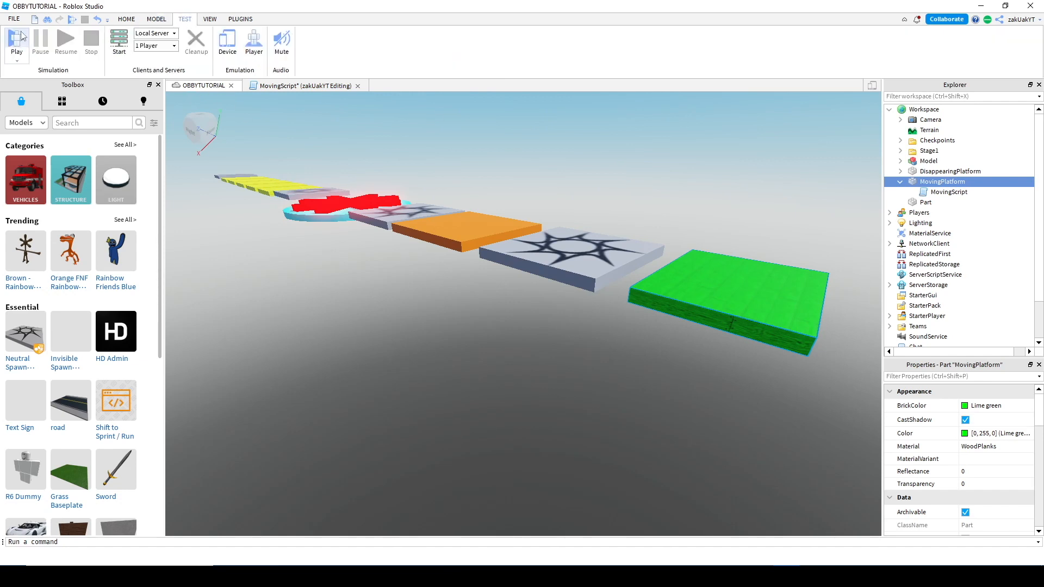
pyautogui.click(16, 43)
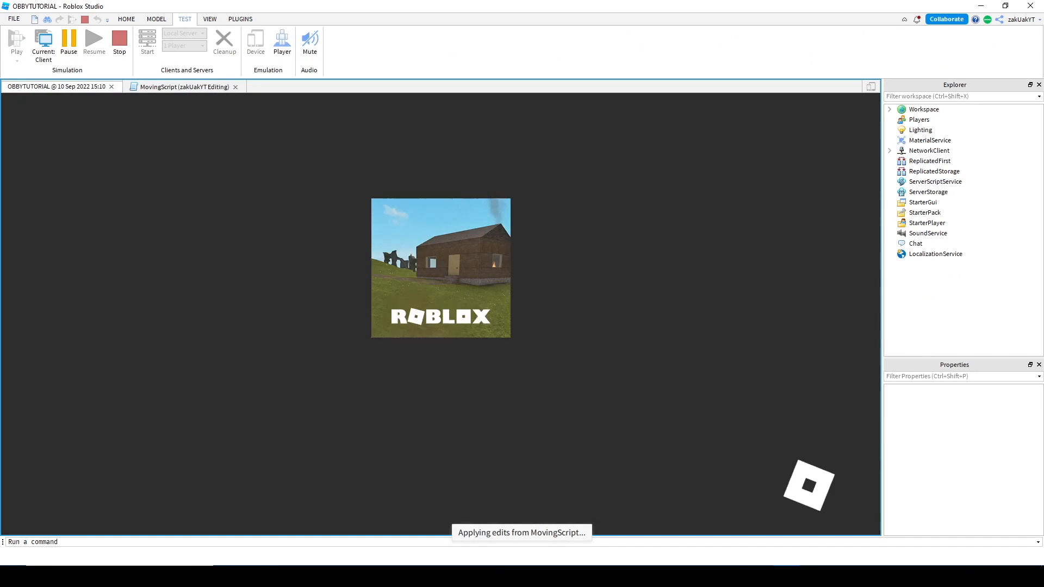
pyautogui.click(42, 40)
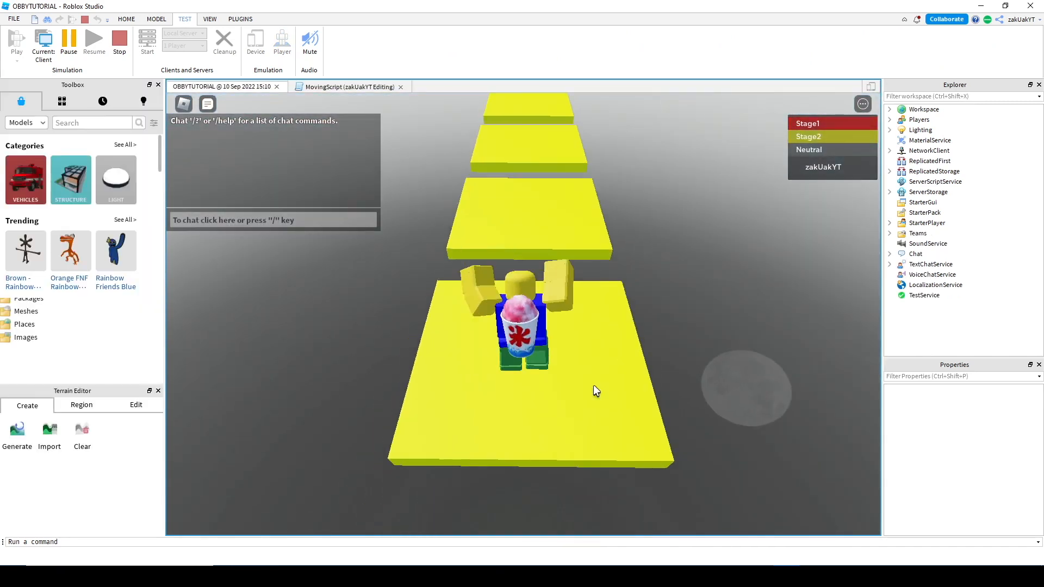